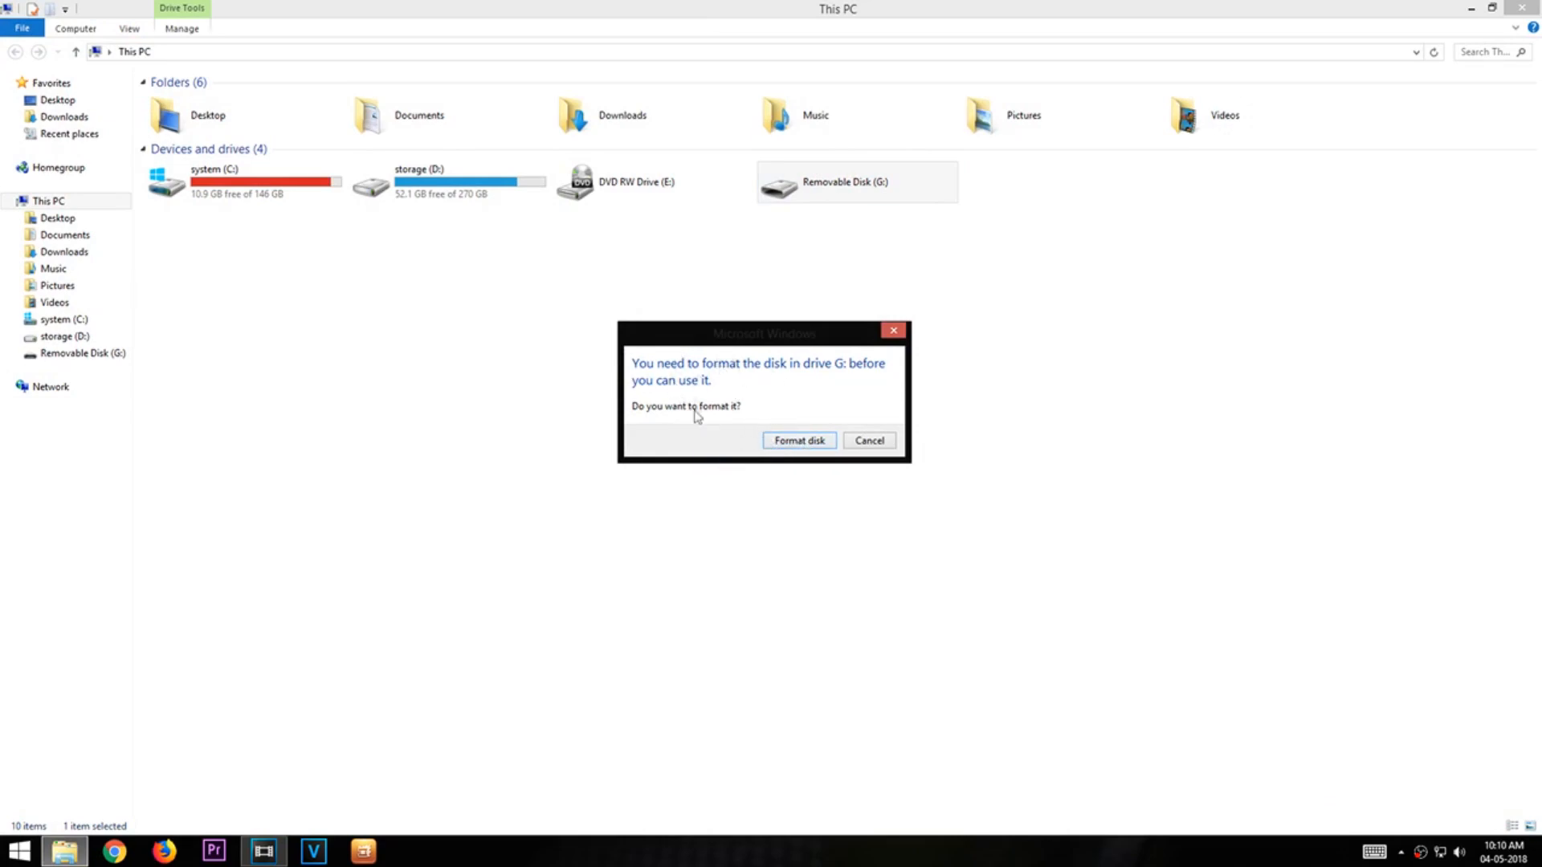
# Cancel the format prompt for G: and dismiss the 'G:\ is not accessible' error.
pyautogui.click(869, 440)
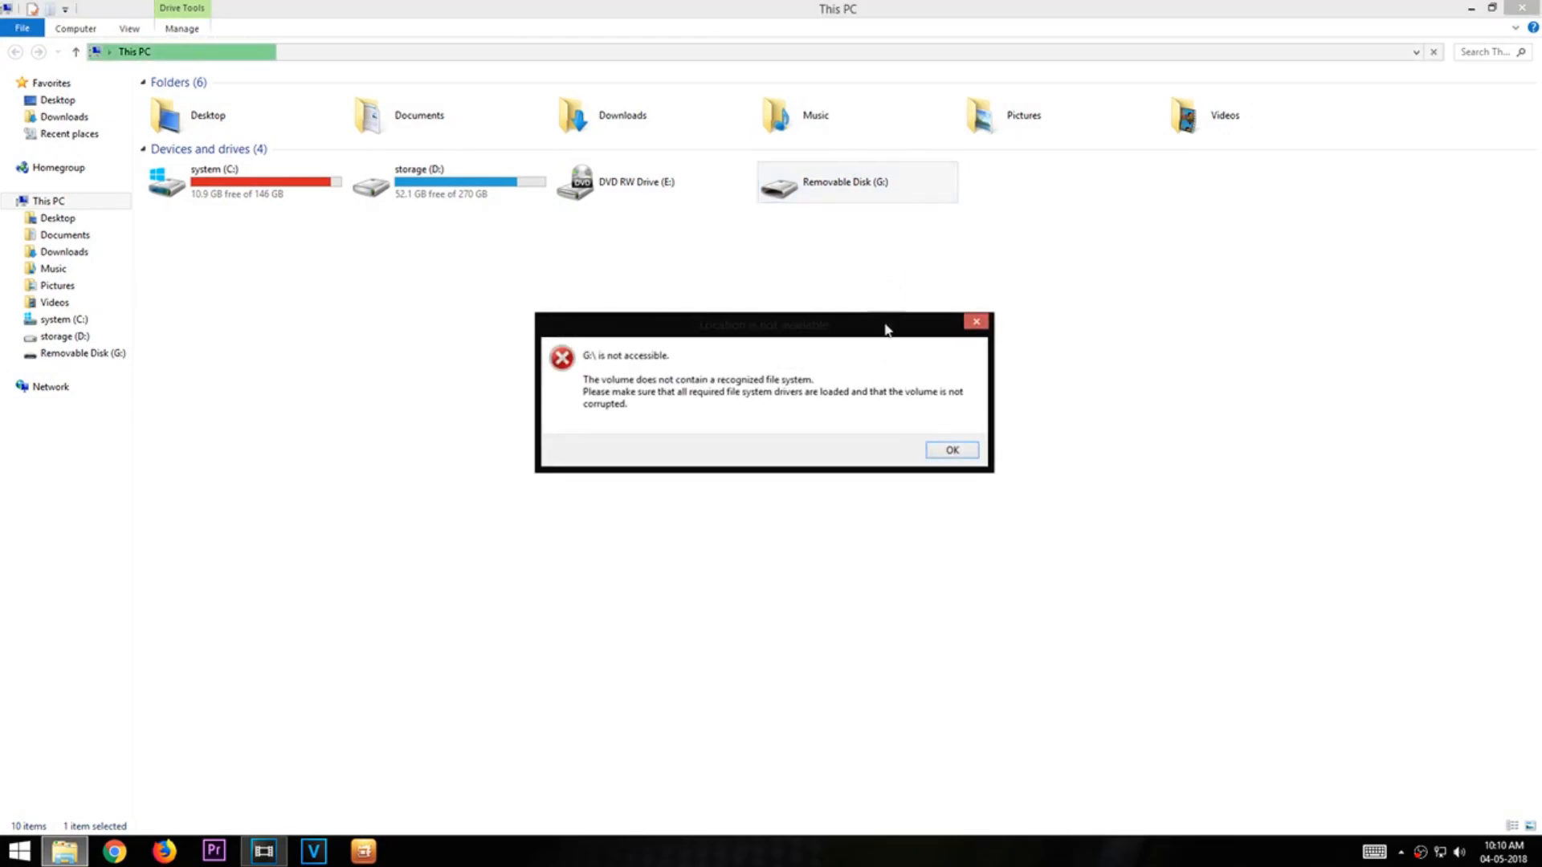
pyautogui.click(950, 450)
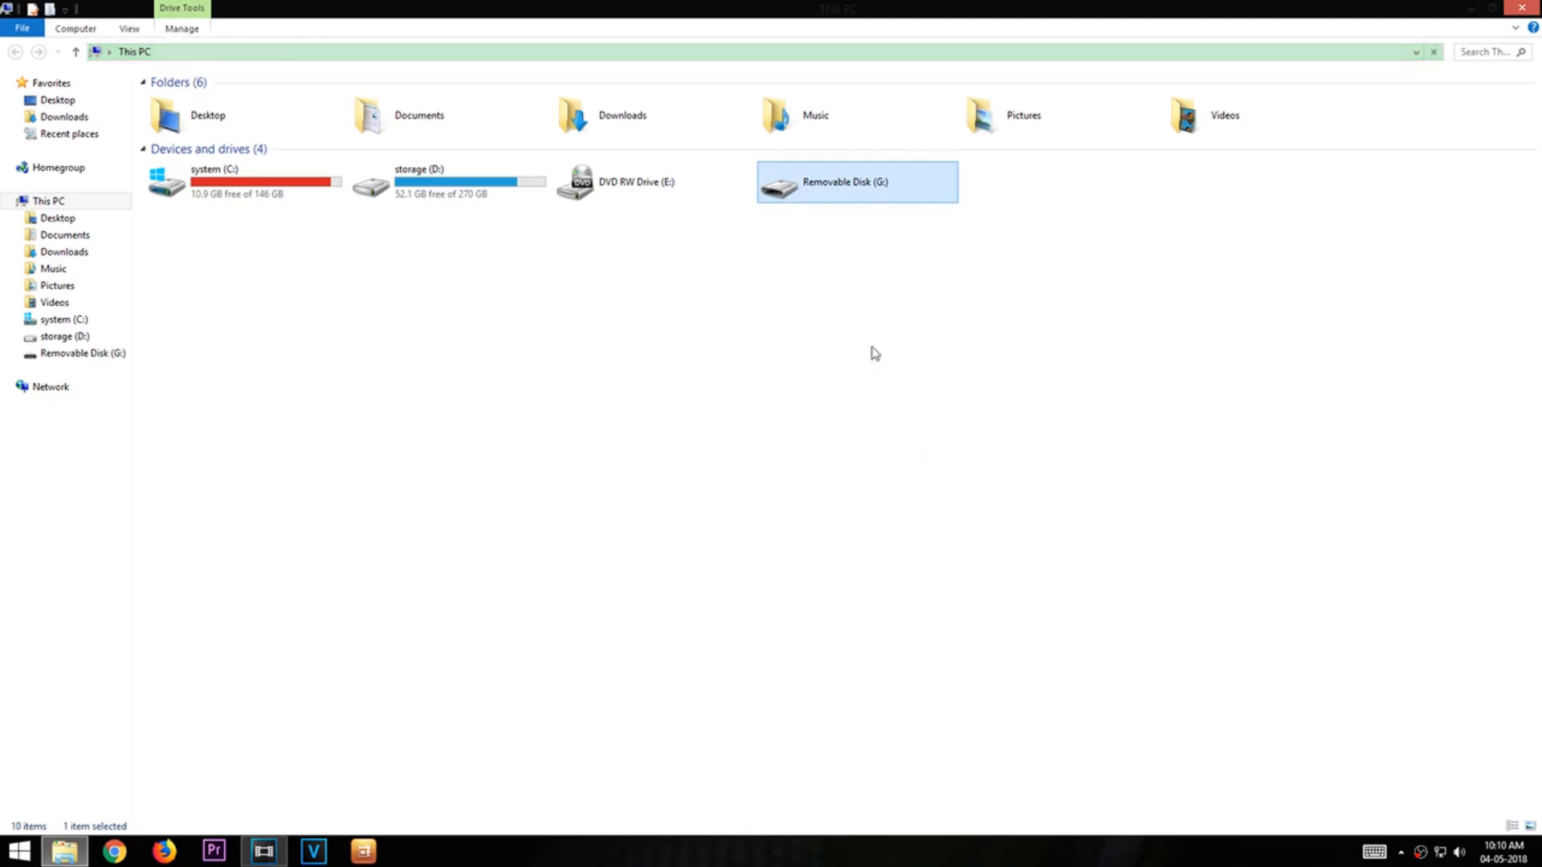
pyautogui.click(207, 115)
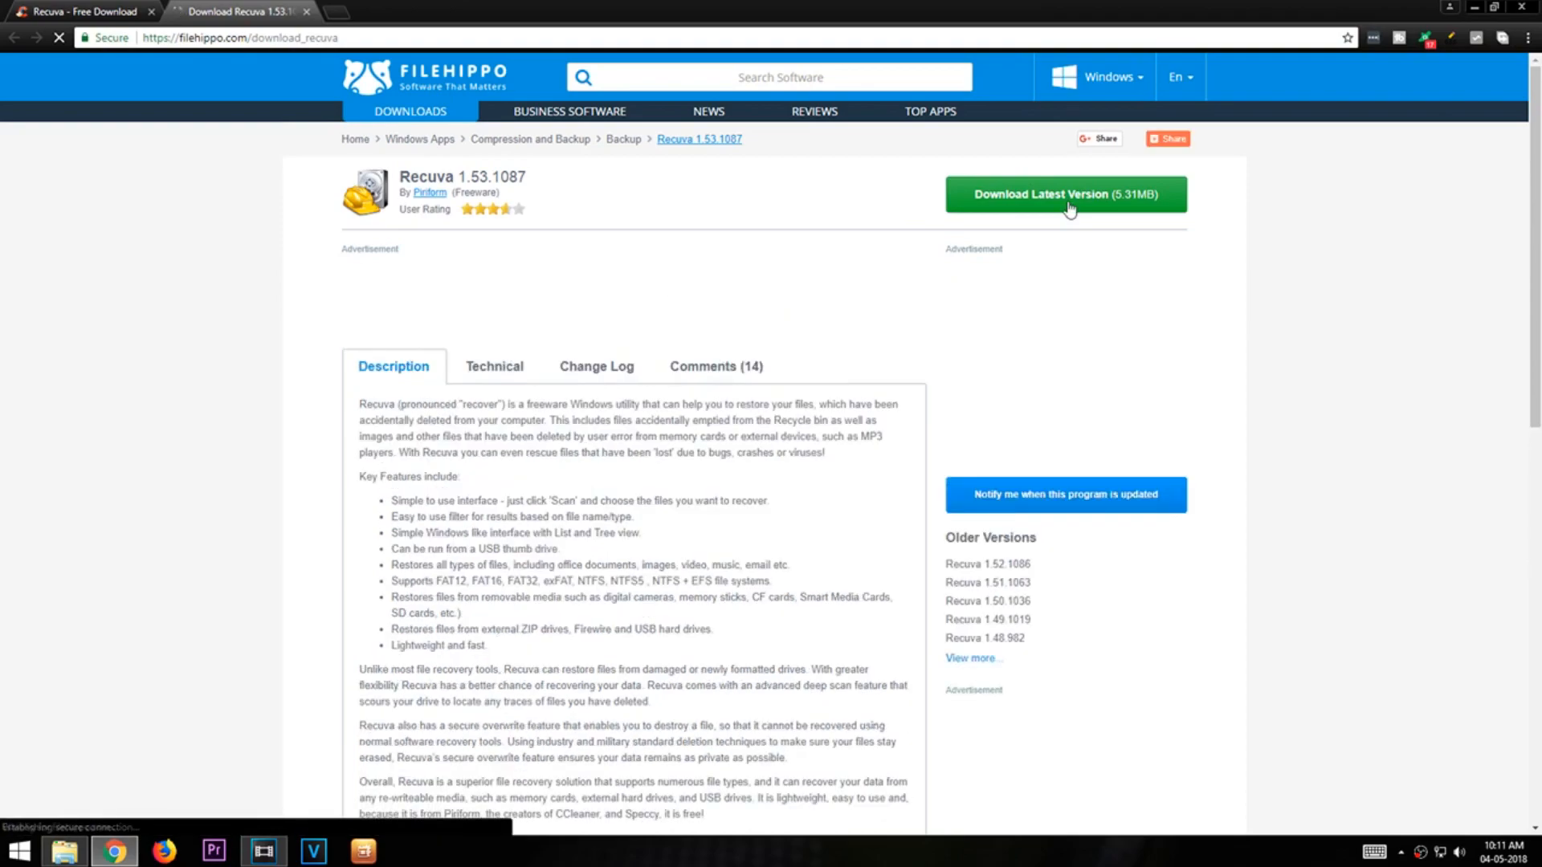
# Start downloading the latest Recuva installer from FileHippo.
pyautogui.click(1065, 194)
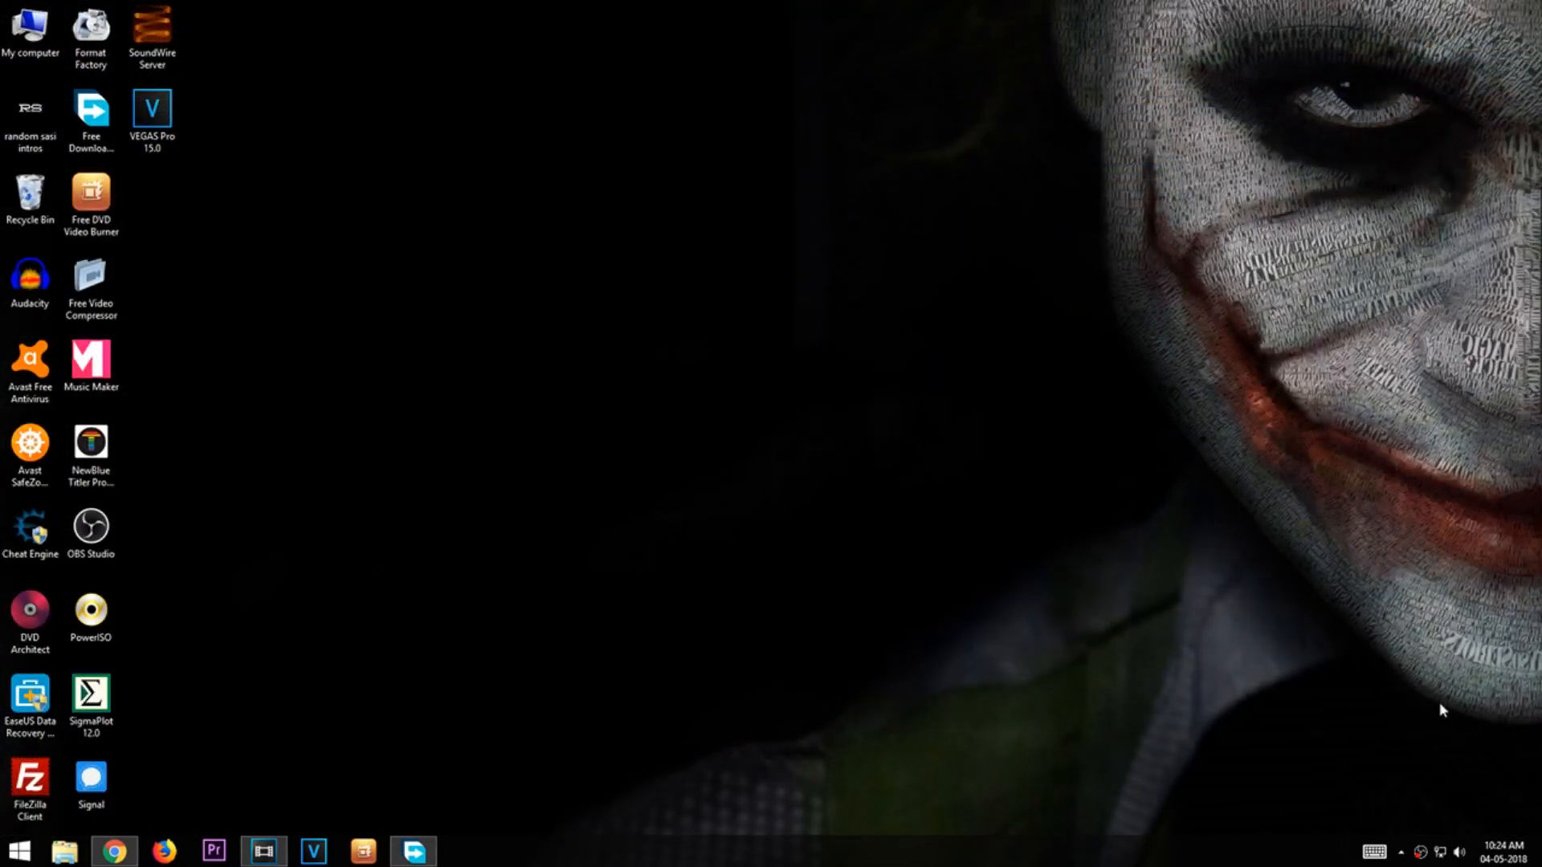
# Quick-format Removable Disk (G:) as FAT32, confirming the erase-all-data warning.
pyautogui.click(64, 851)
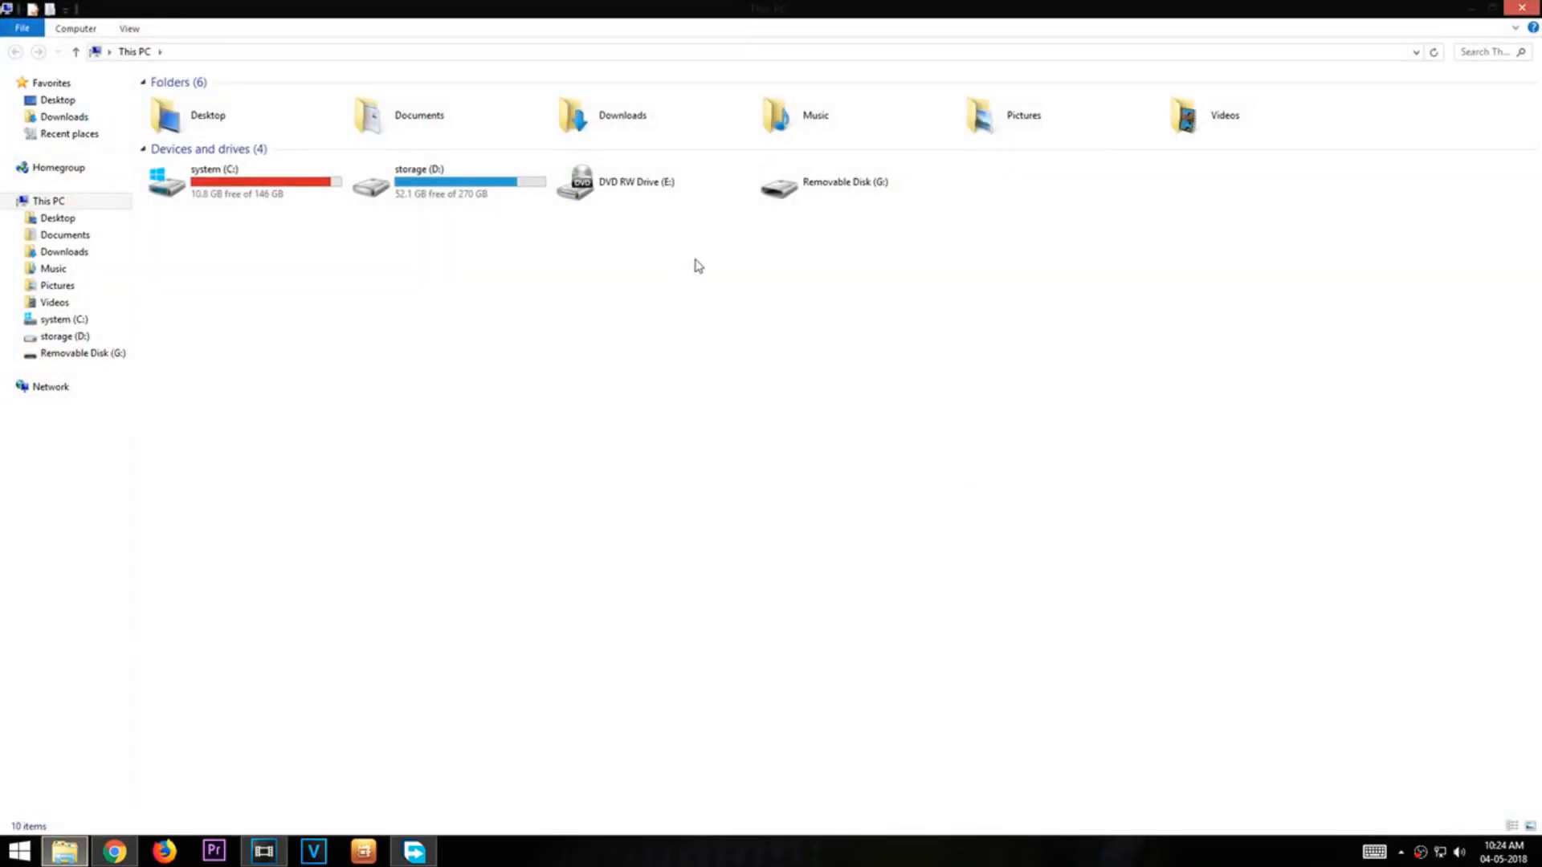
pyautogui.click(843, 182)
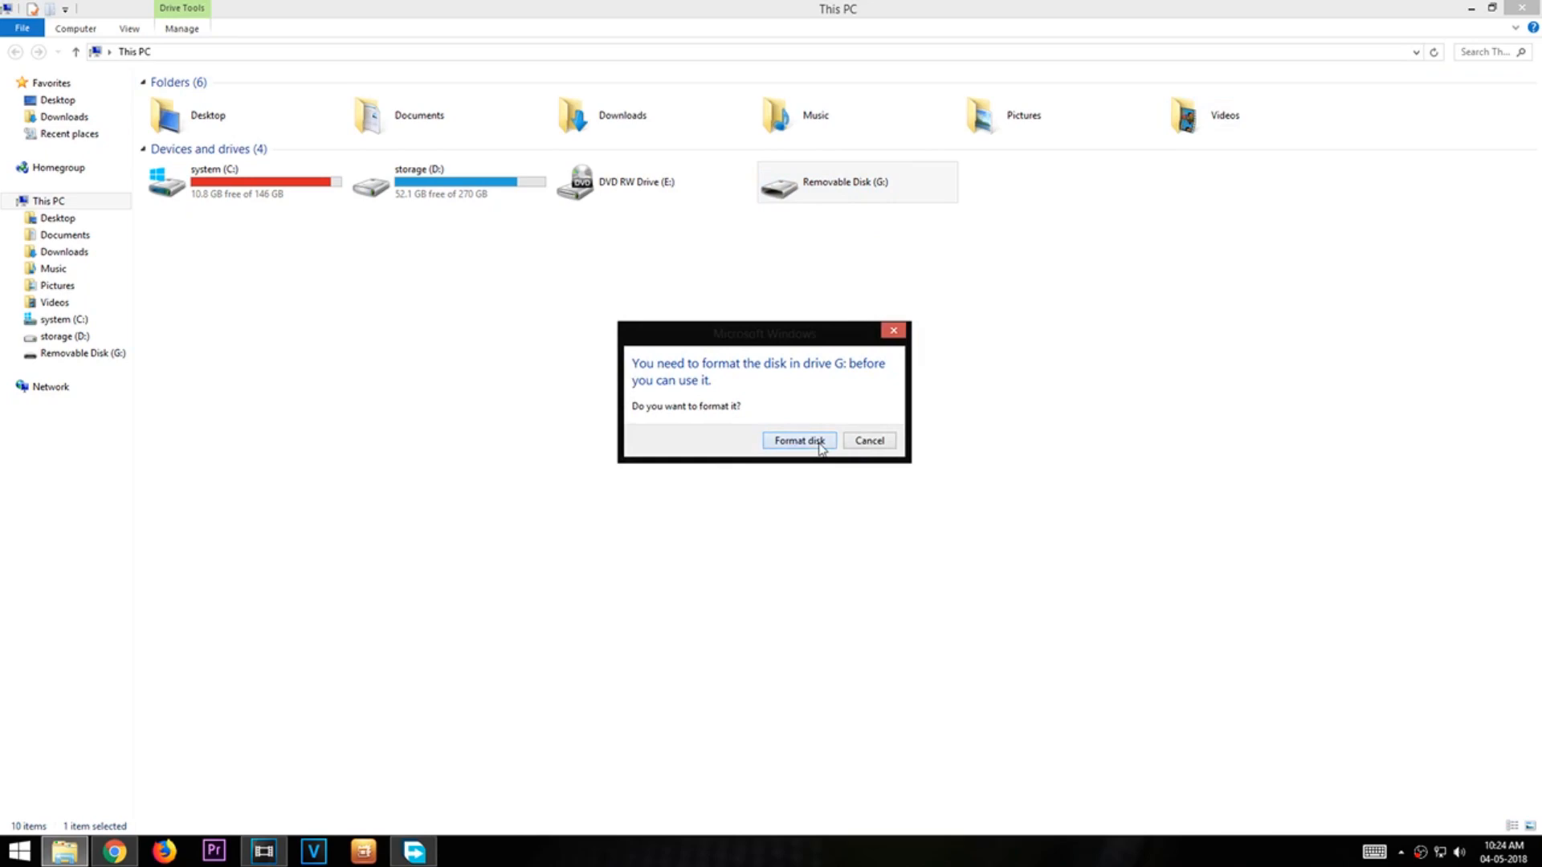
pyautogui.click(798, 440)
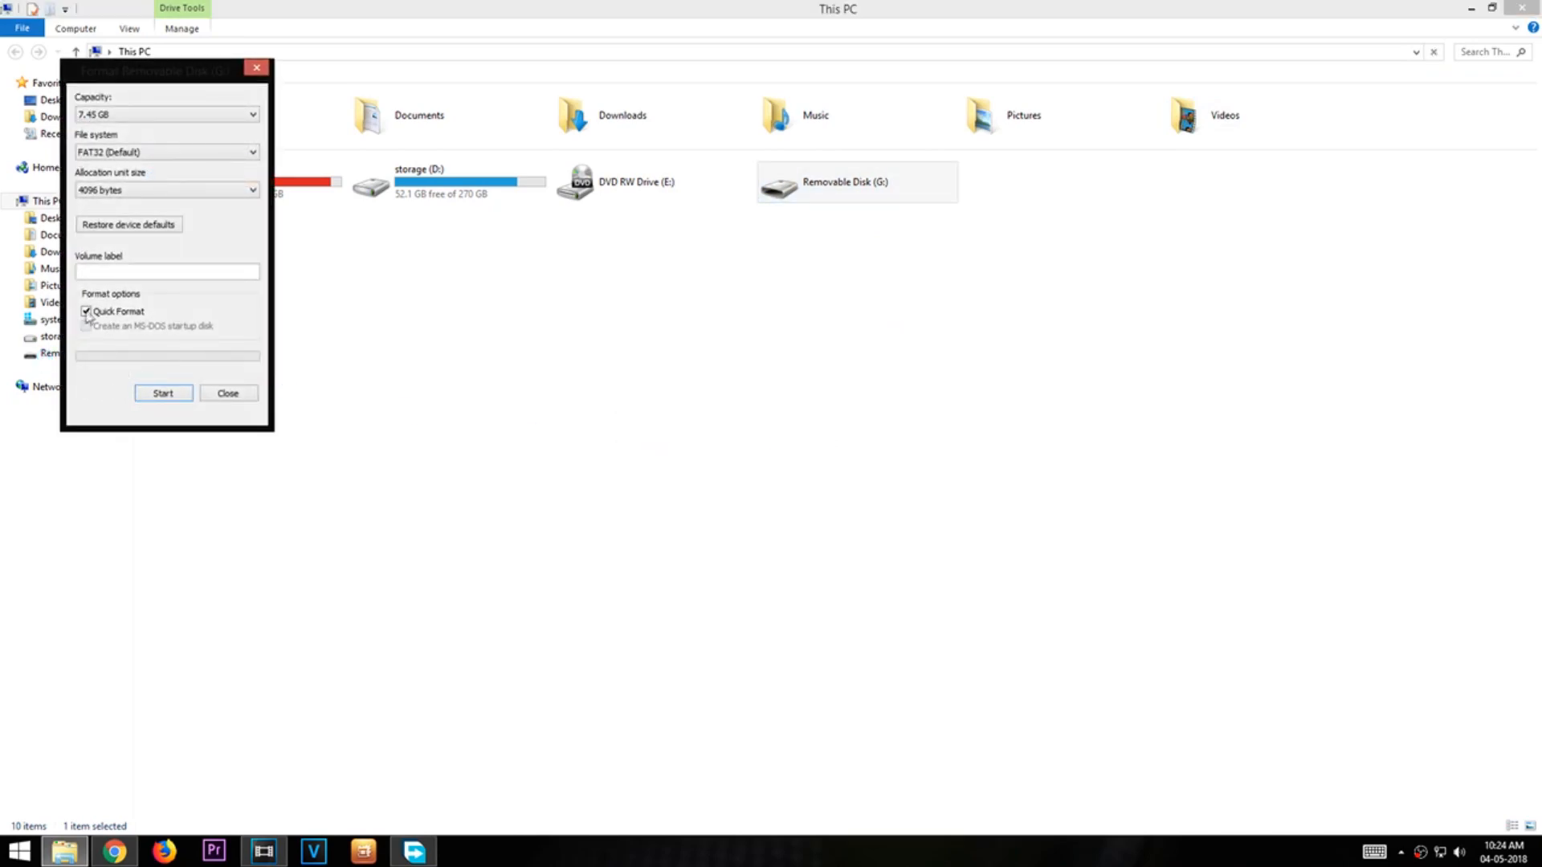
pyautogui.click(163, 394)
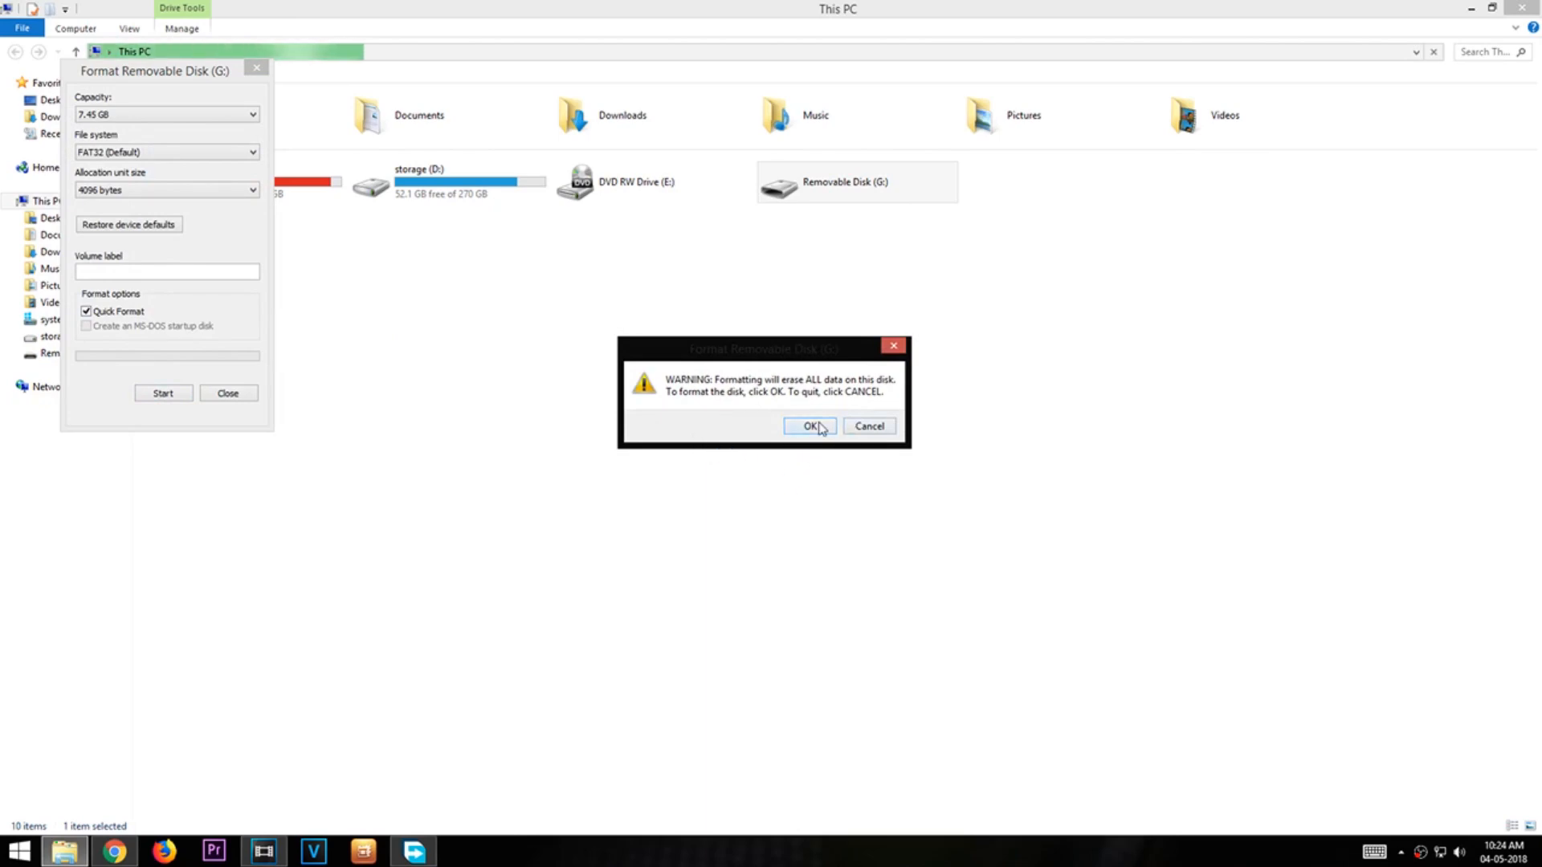
pyautogui.click(808, 426)
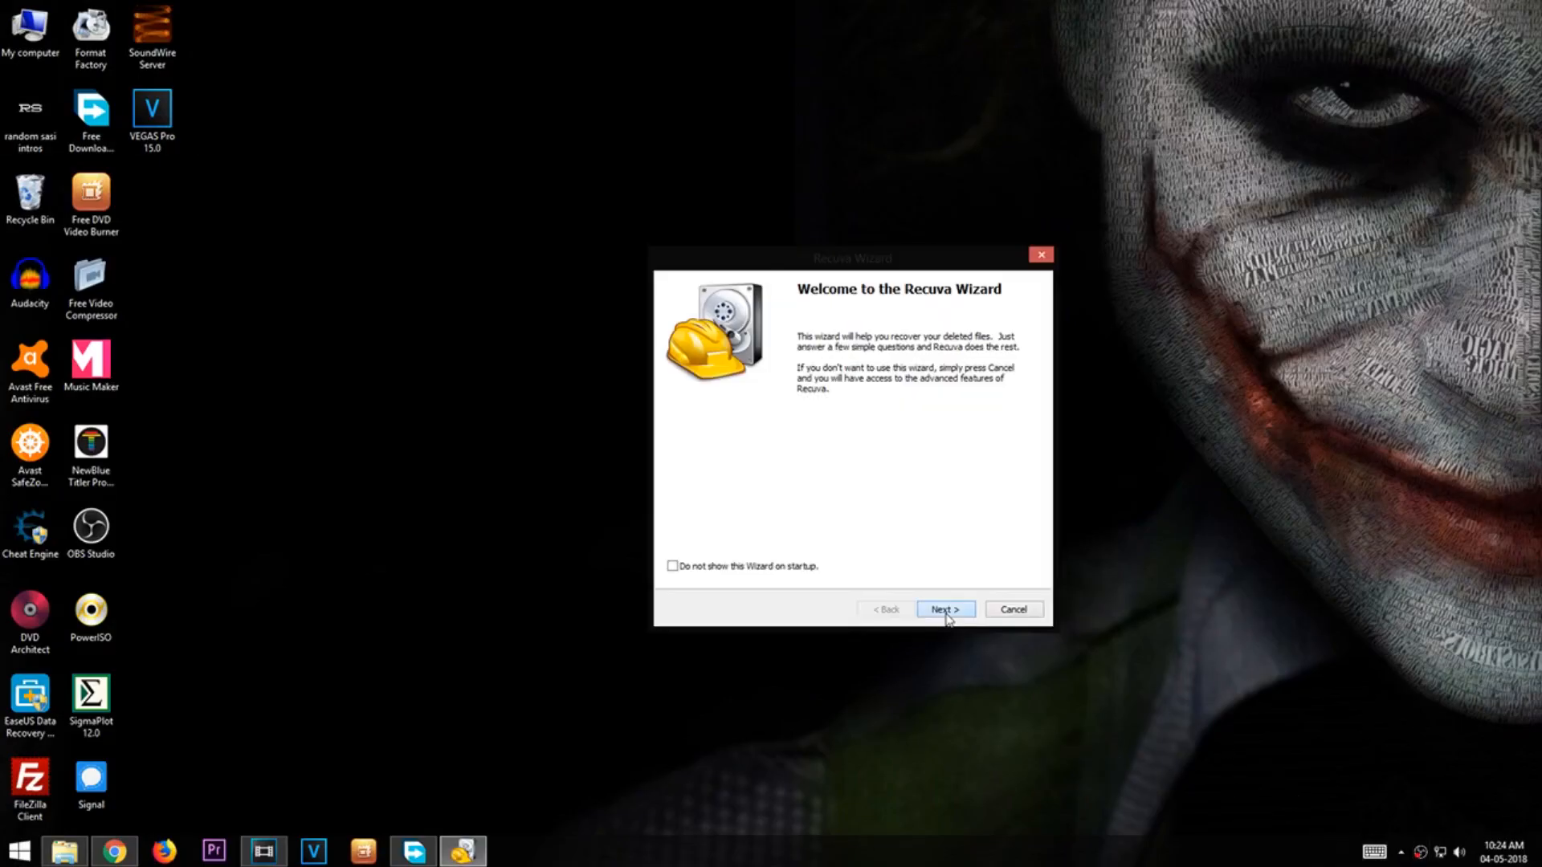
# Limit the Recuva Wizard search to video files only.
pyautogui.click(943, 609)
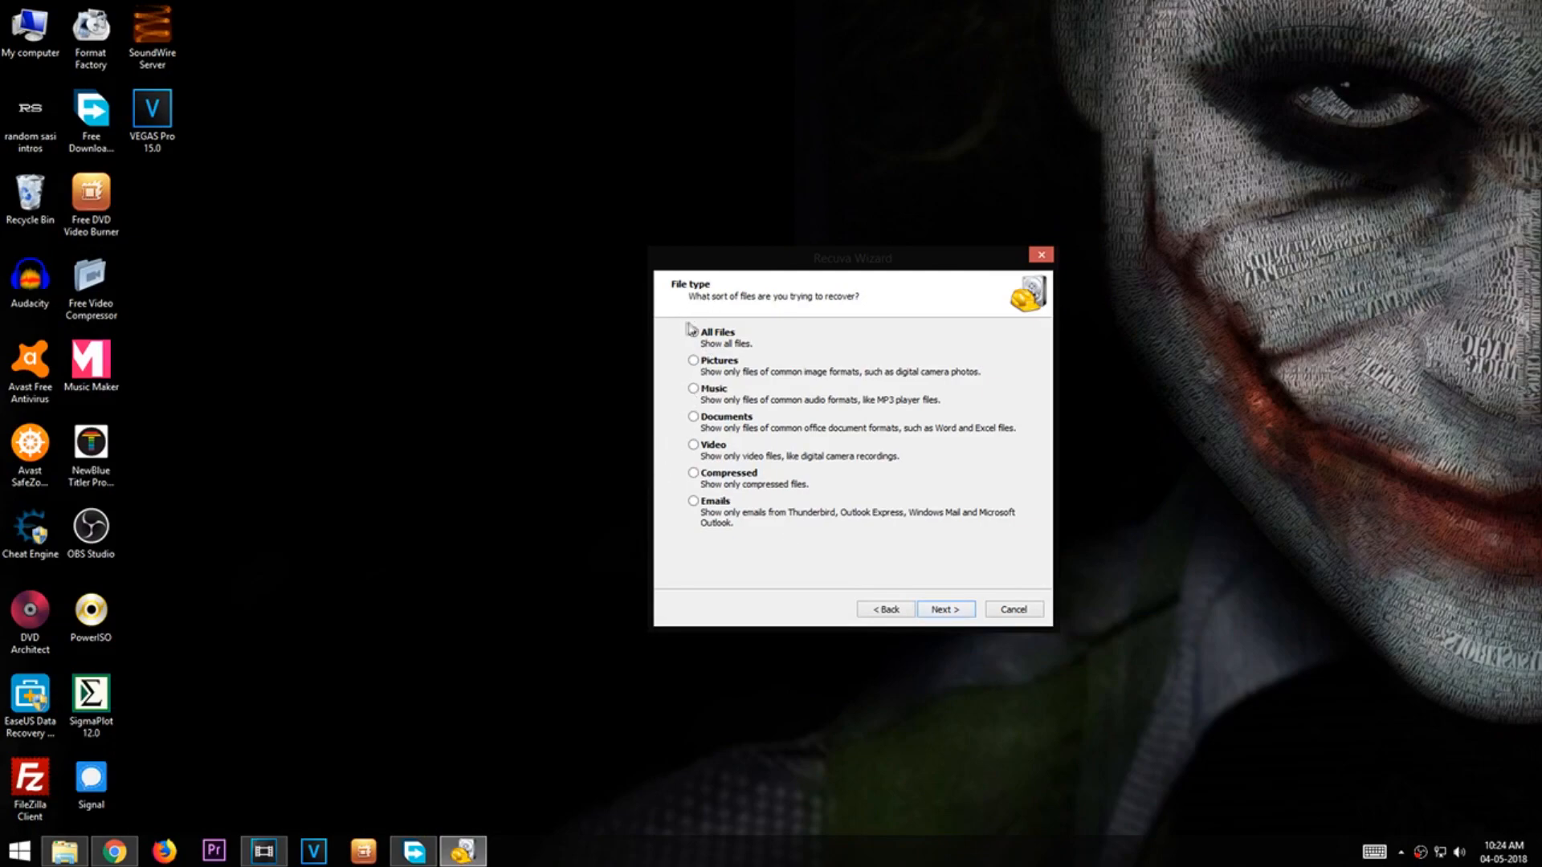
pyautogui.click(694, 331)
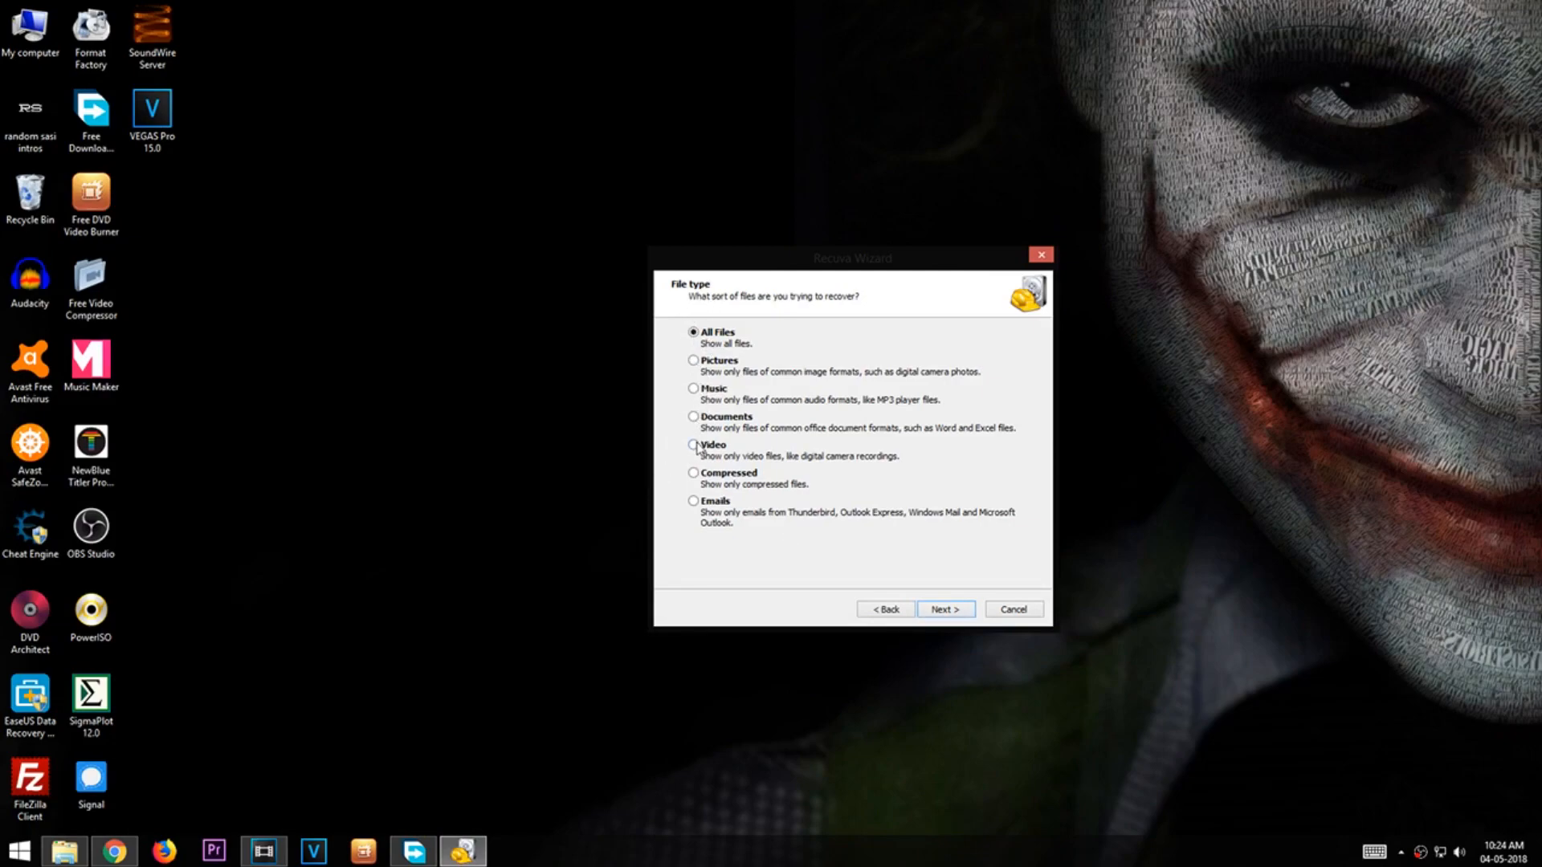
pyautogui.click(696, 445)
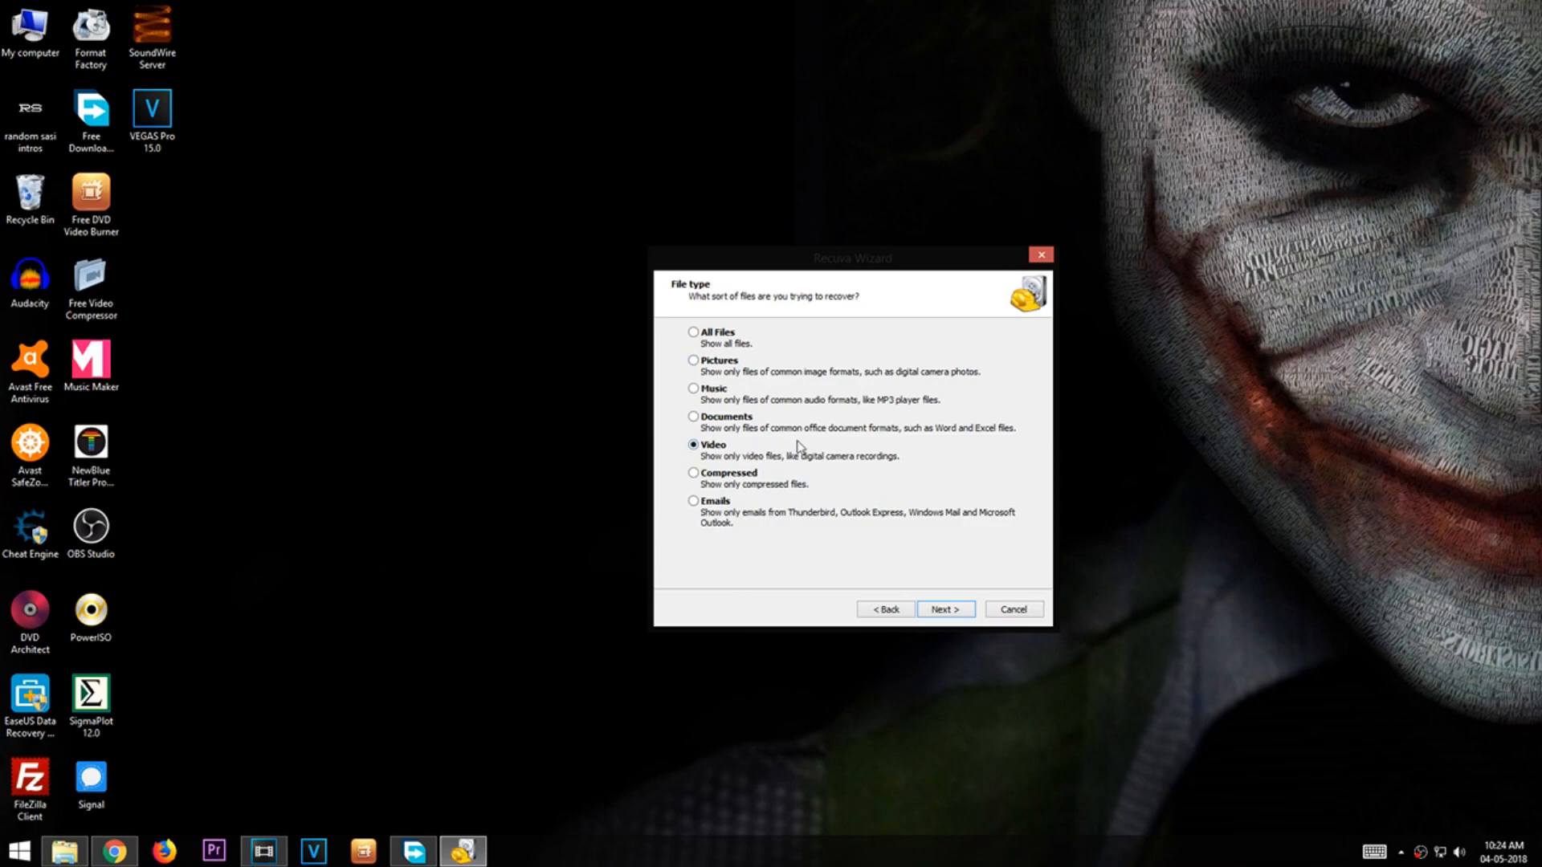
pyautogui.click(943, 609)
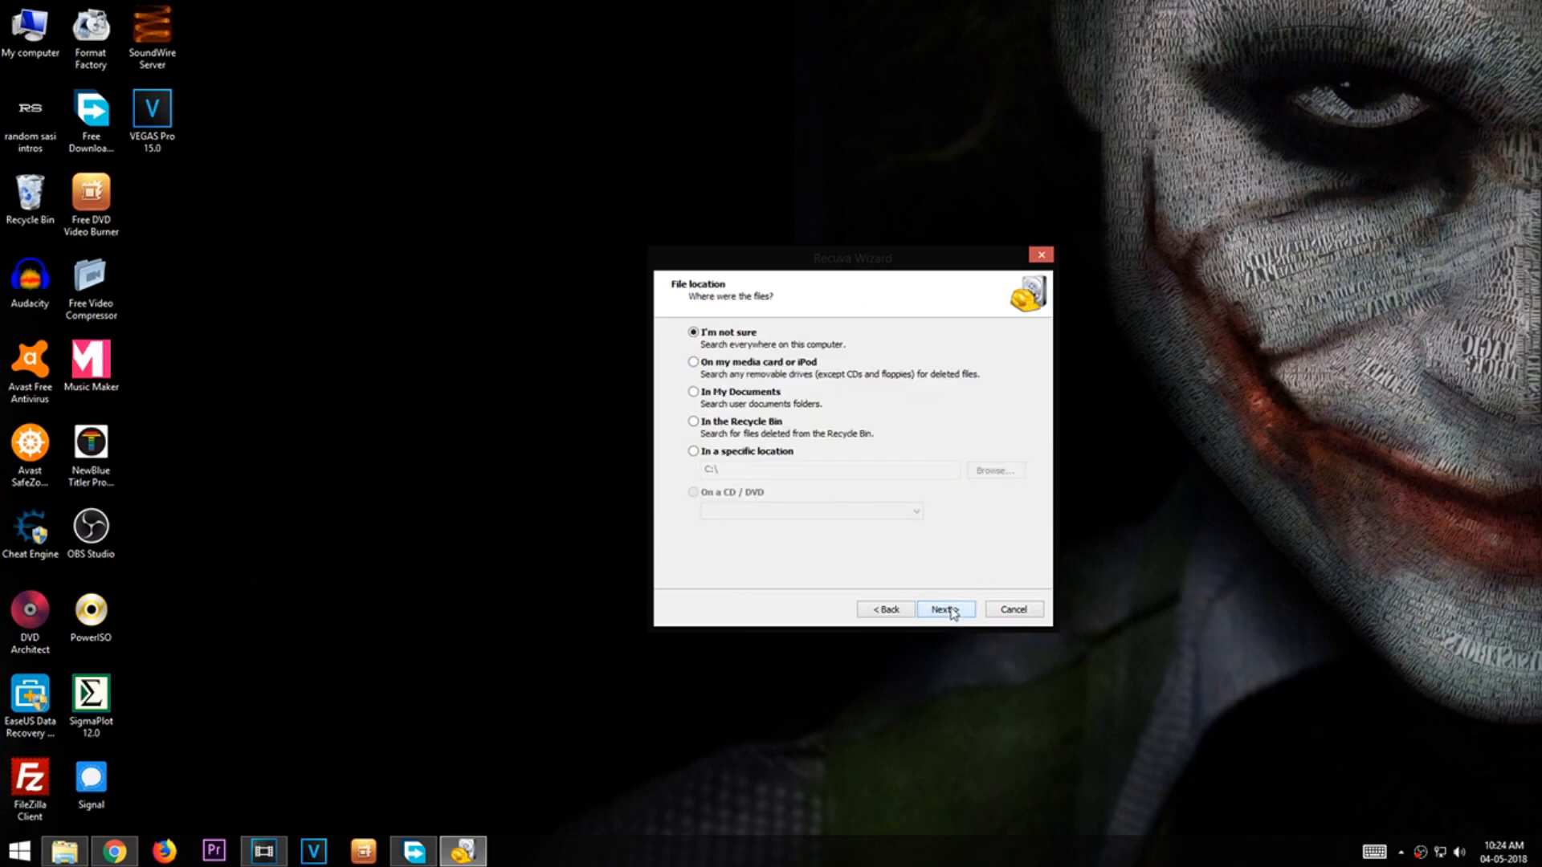
# Set Removable Disk (G:) as the search location with Deep Scan enabled and start scanning.
pyautogui.click(694, 451)
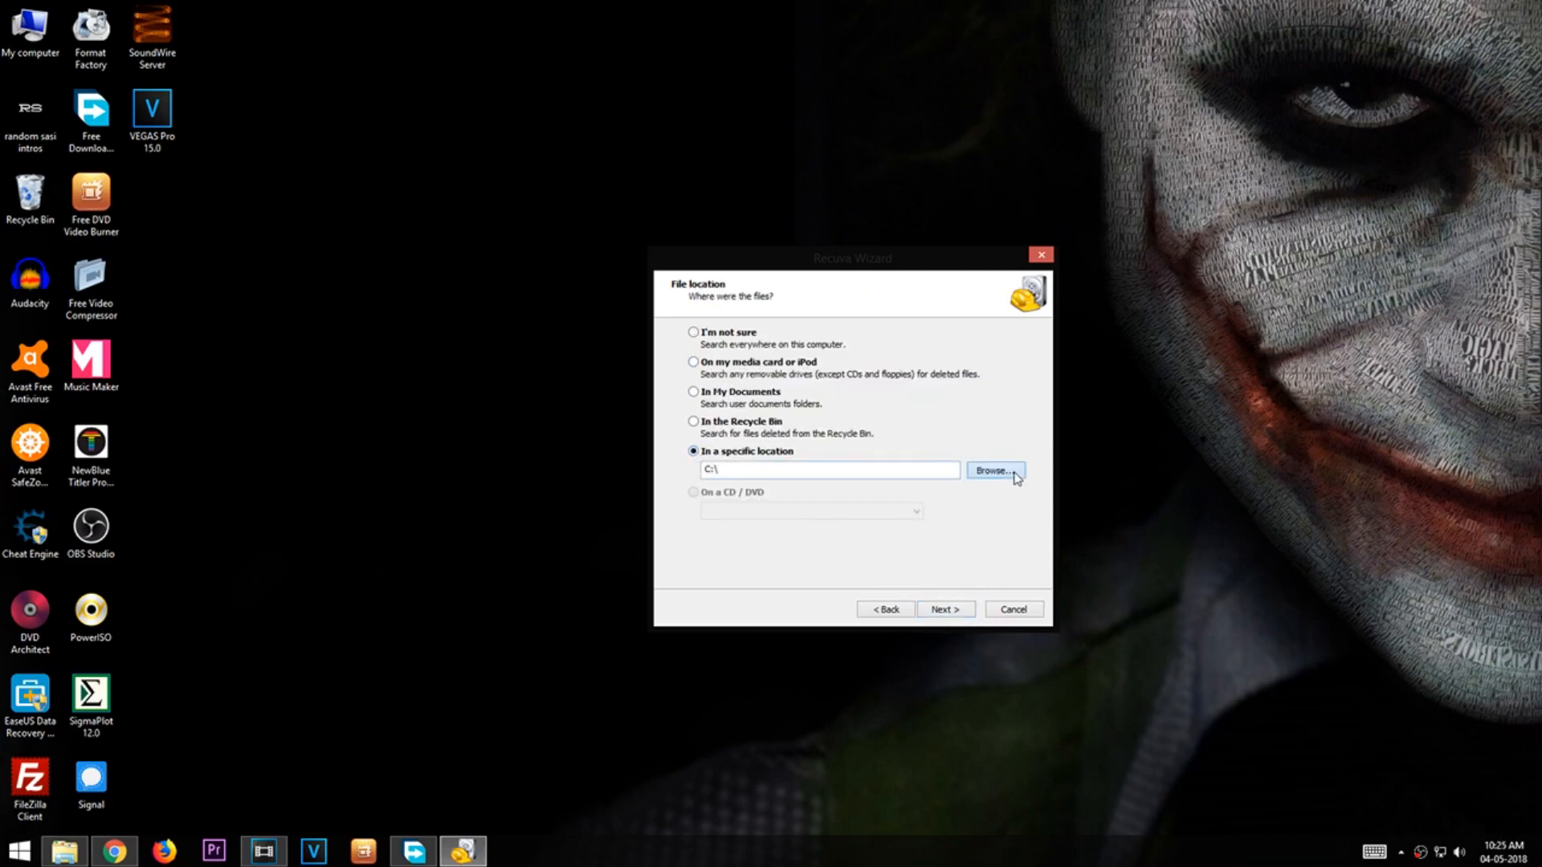
pyautogui.click(994, 471)
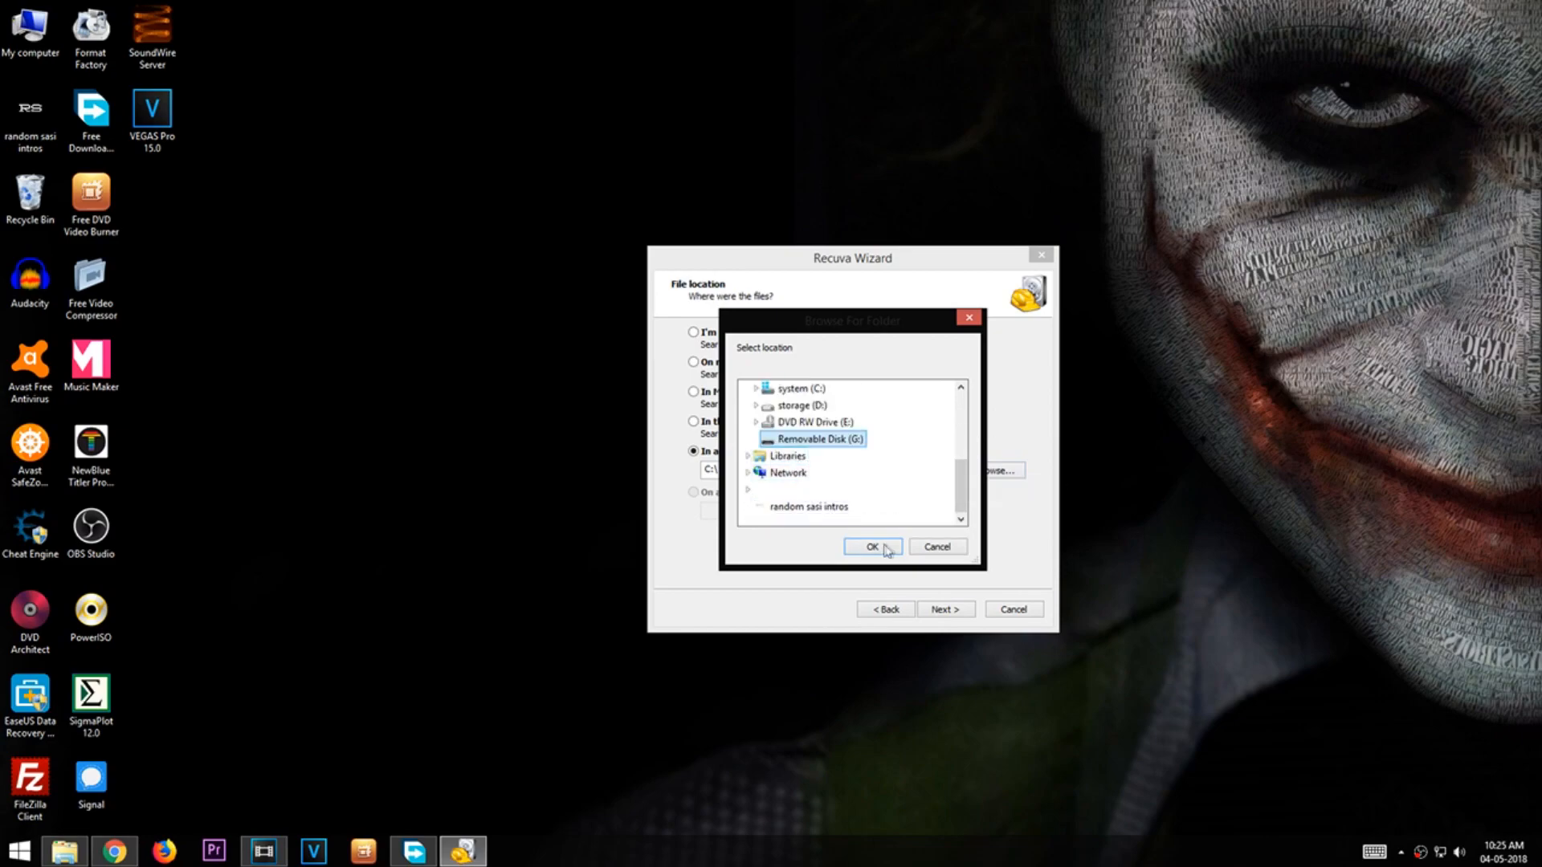
pyautogui.click(870, 546)
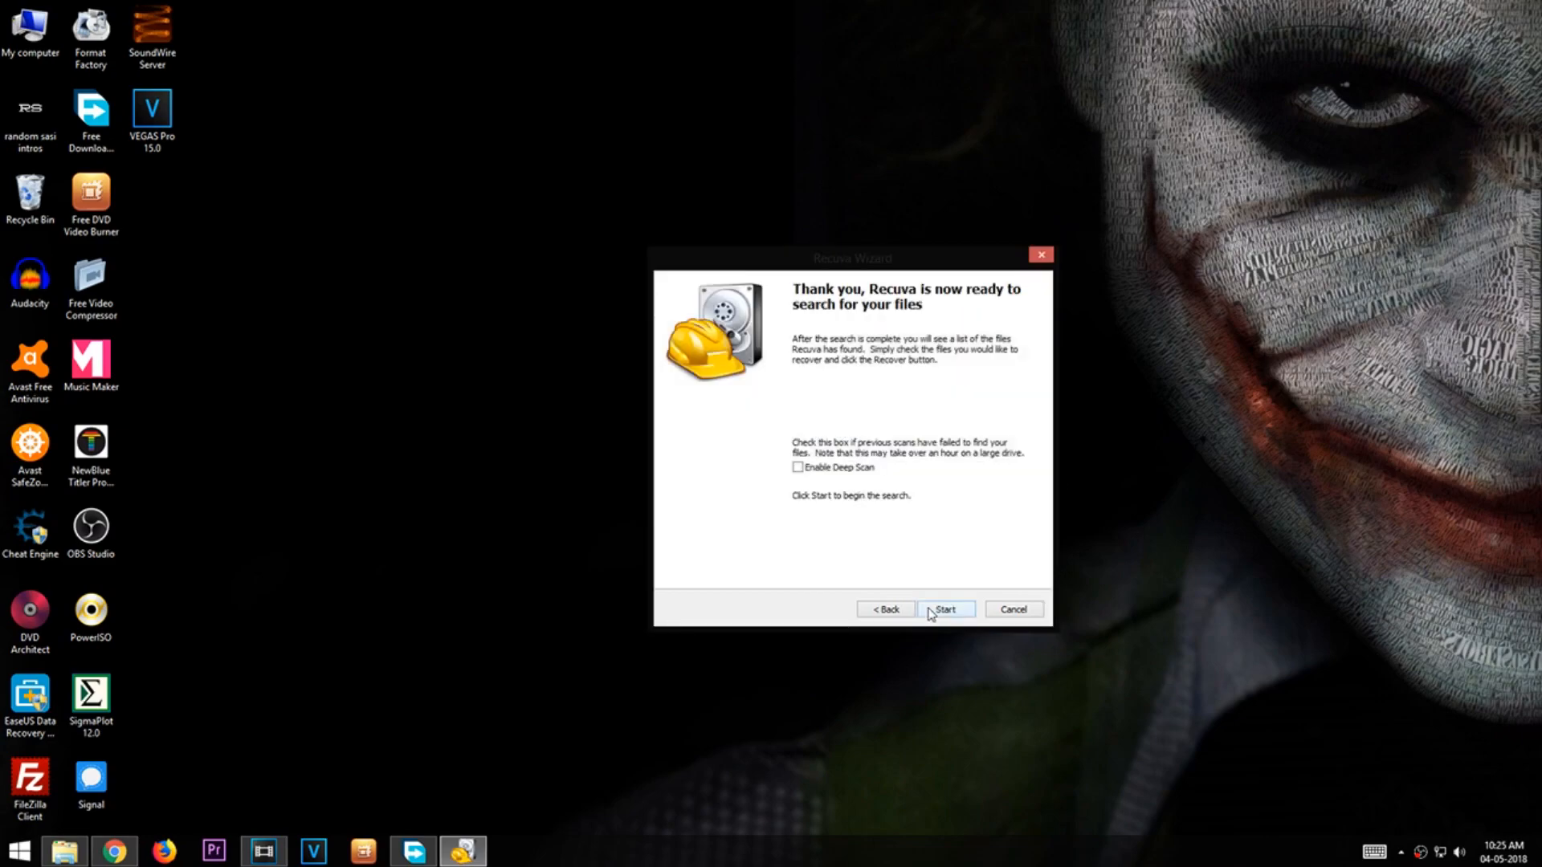
pyautogui.click(798, 468)
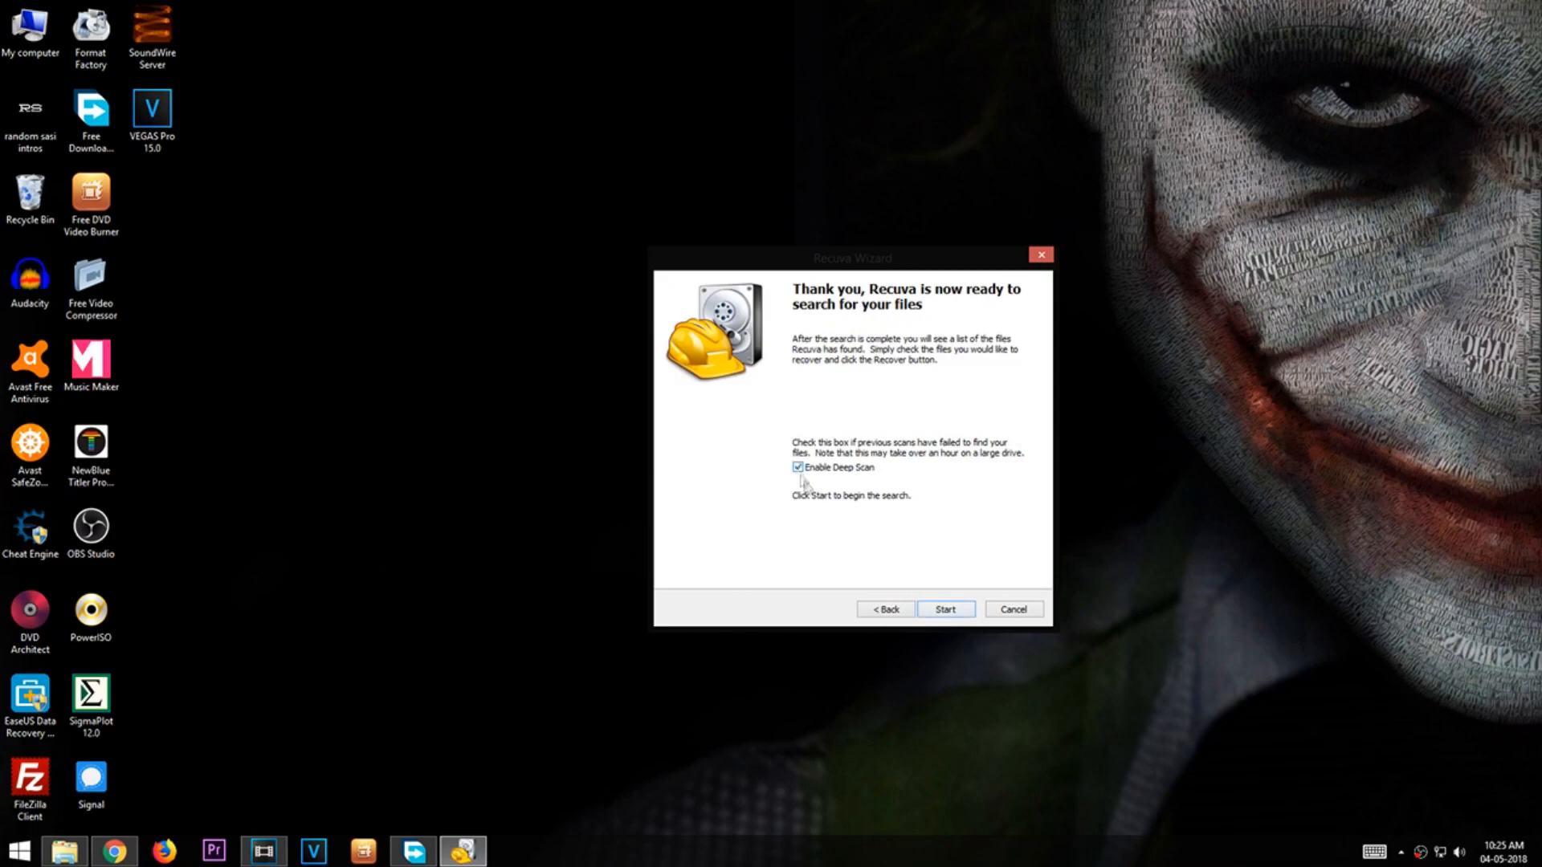
pyautogui.click(944, 609)
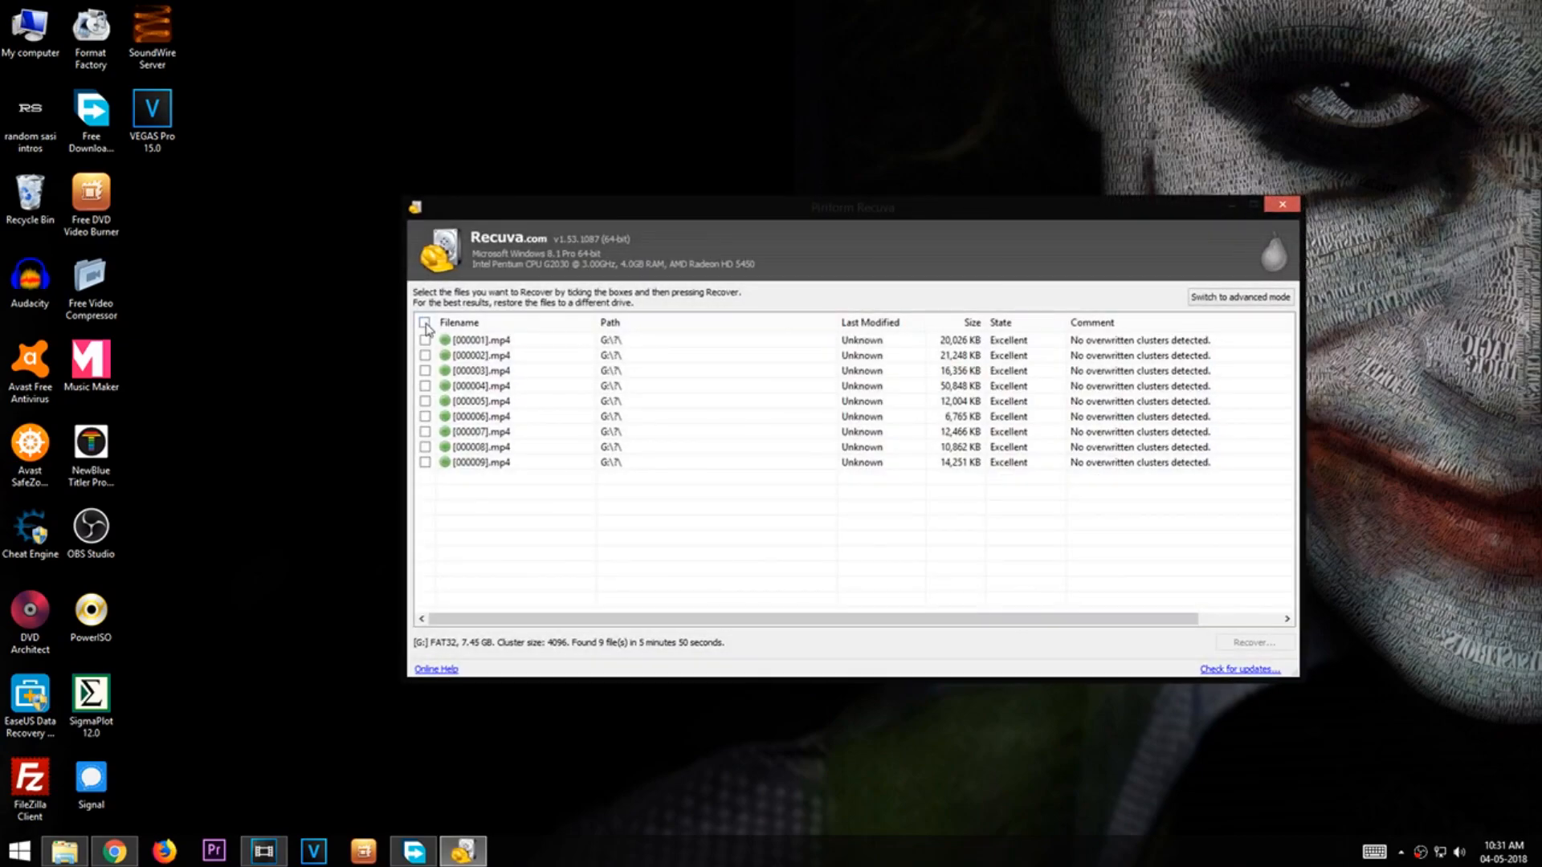
# Mark all nine found MP4 files and recover them onto the same drive G:.
pyautogui.click(425, 323)
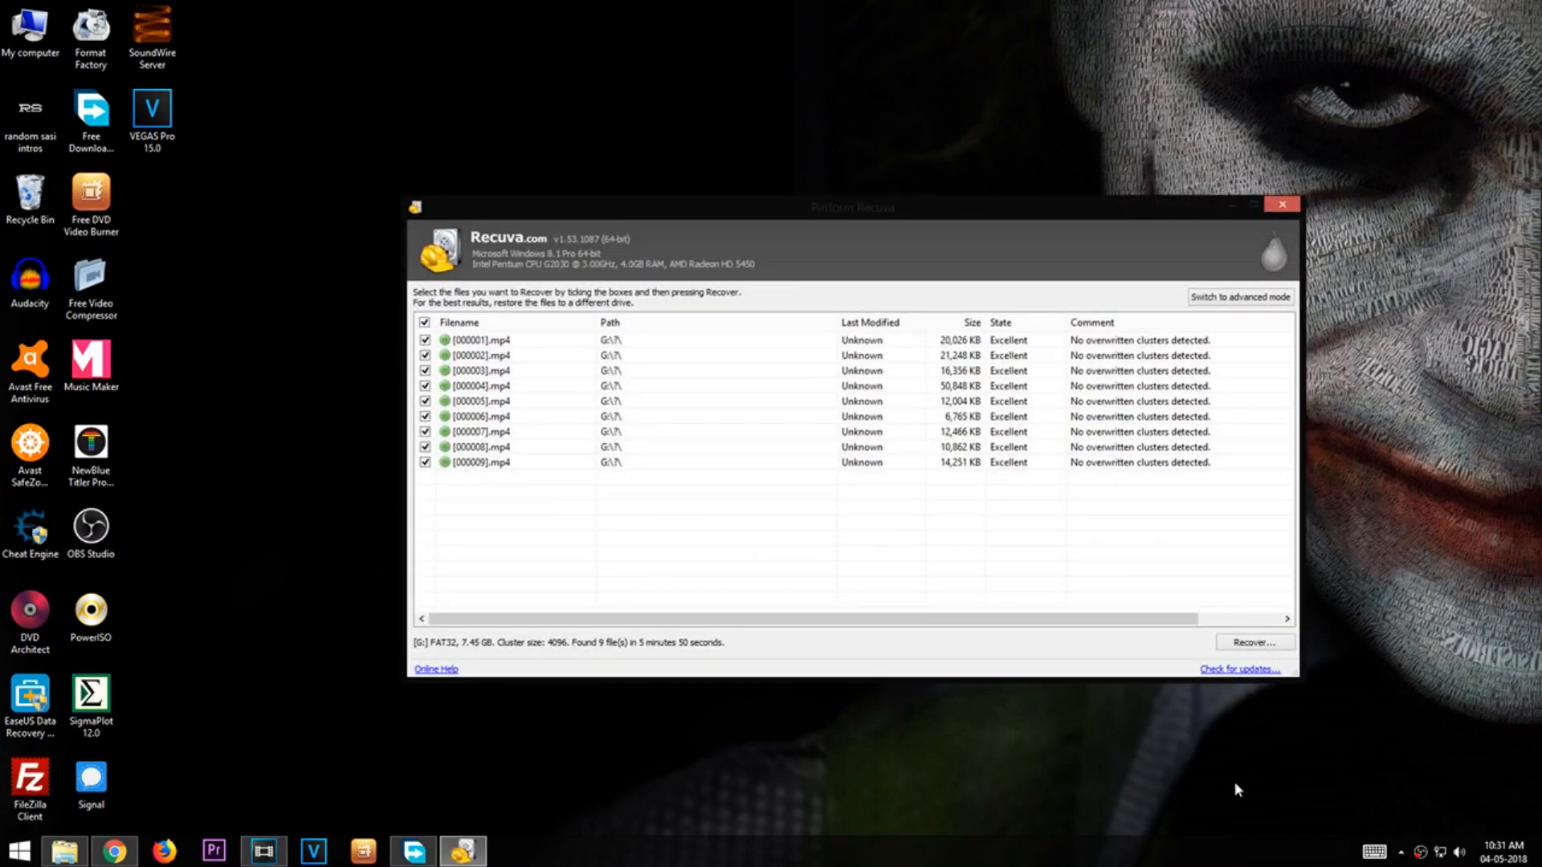
pyautogui.click(1252, 641)
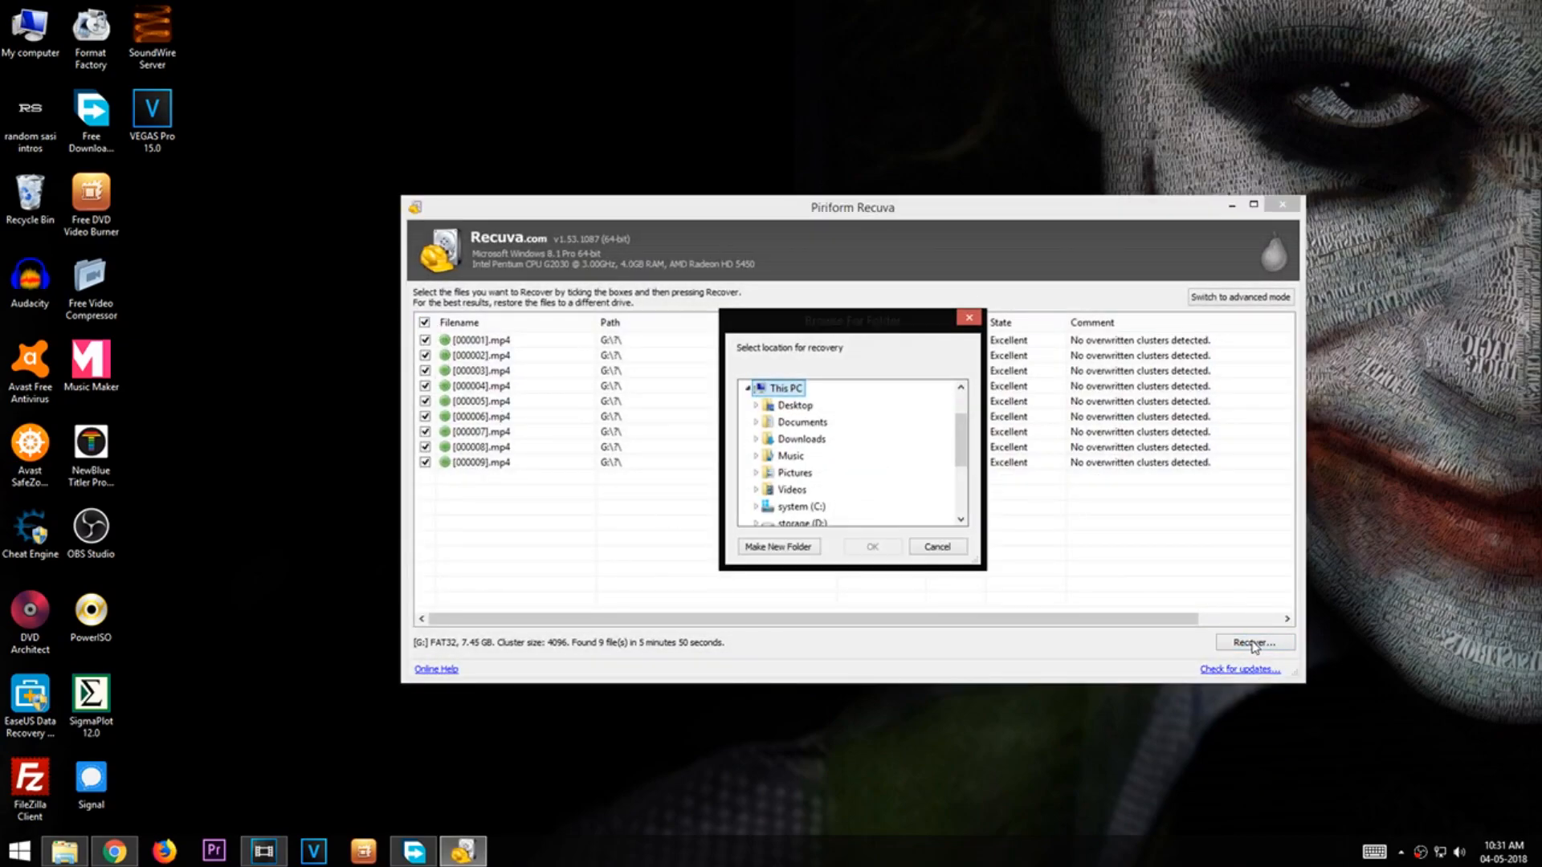
pyautogui.click(816, 506)
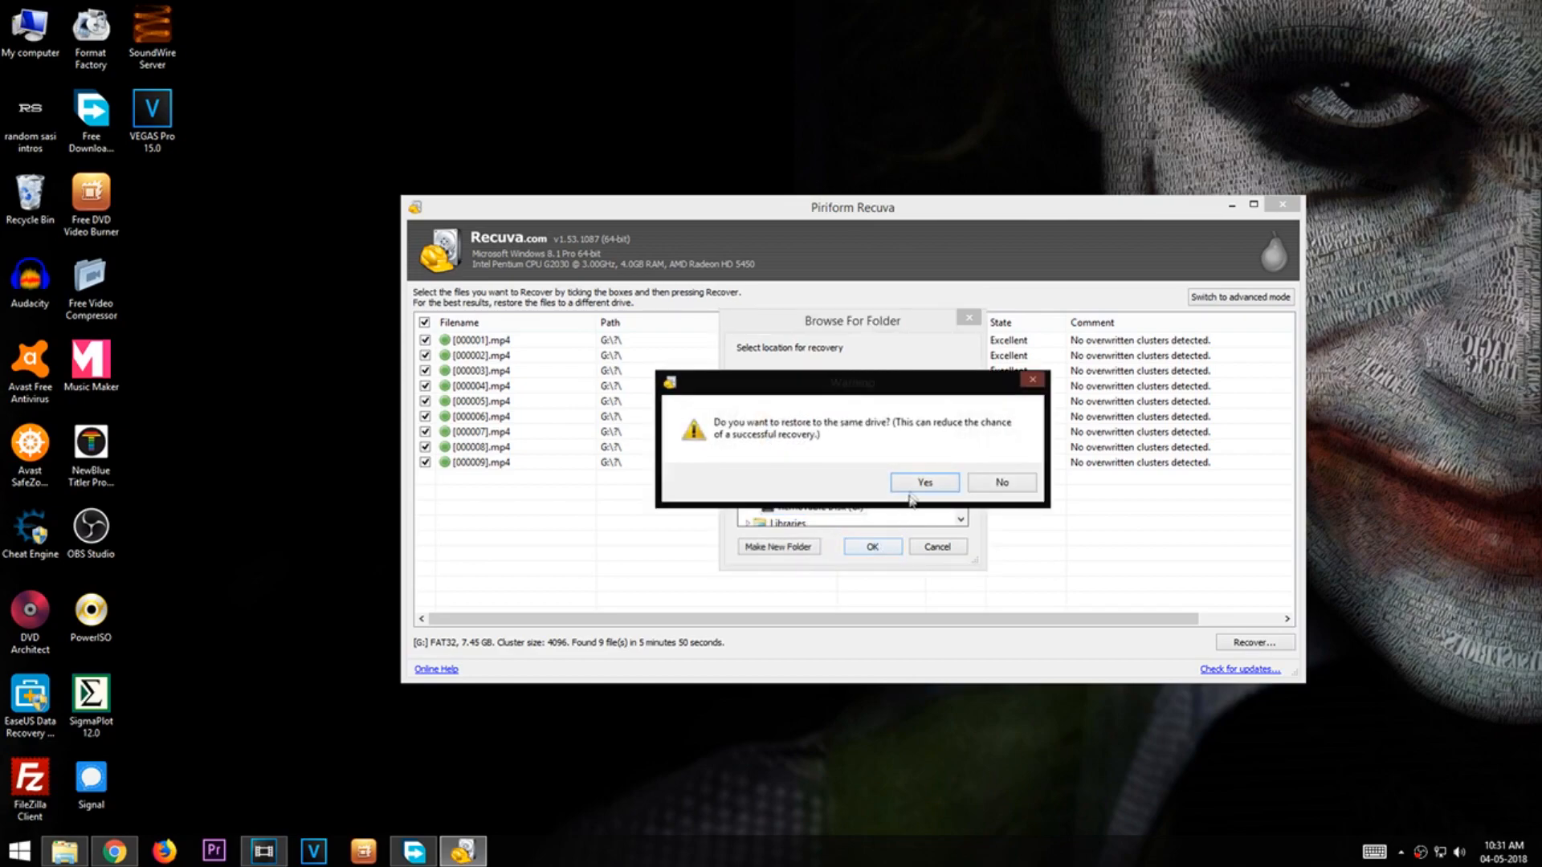
pyautogui.click(923, 482)
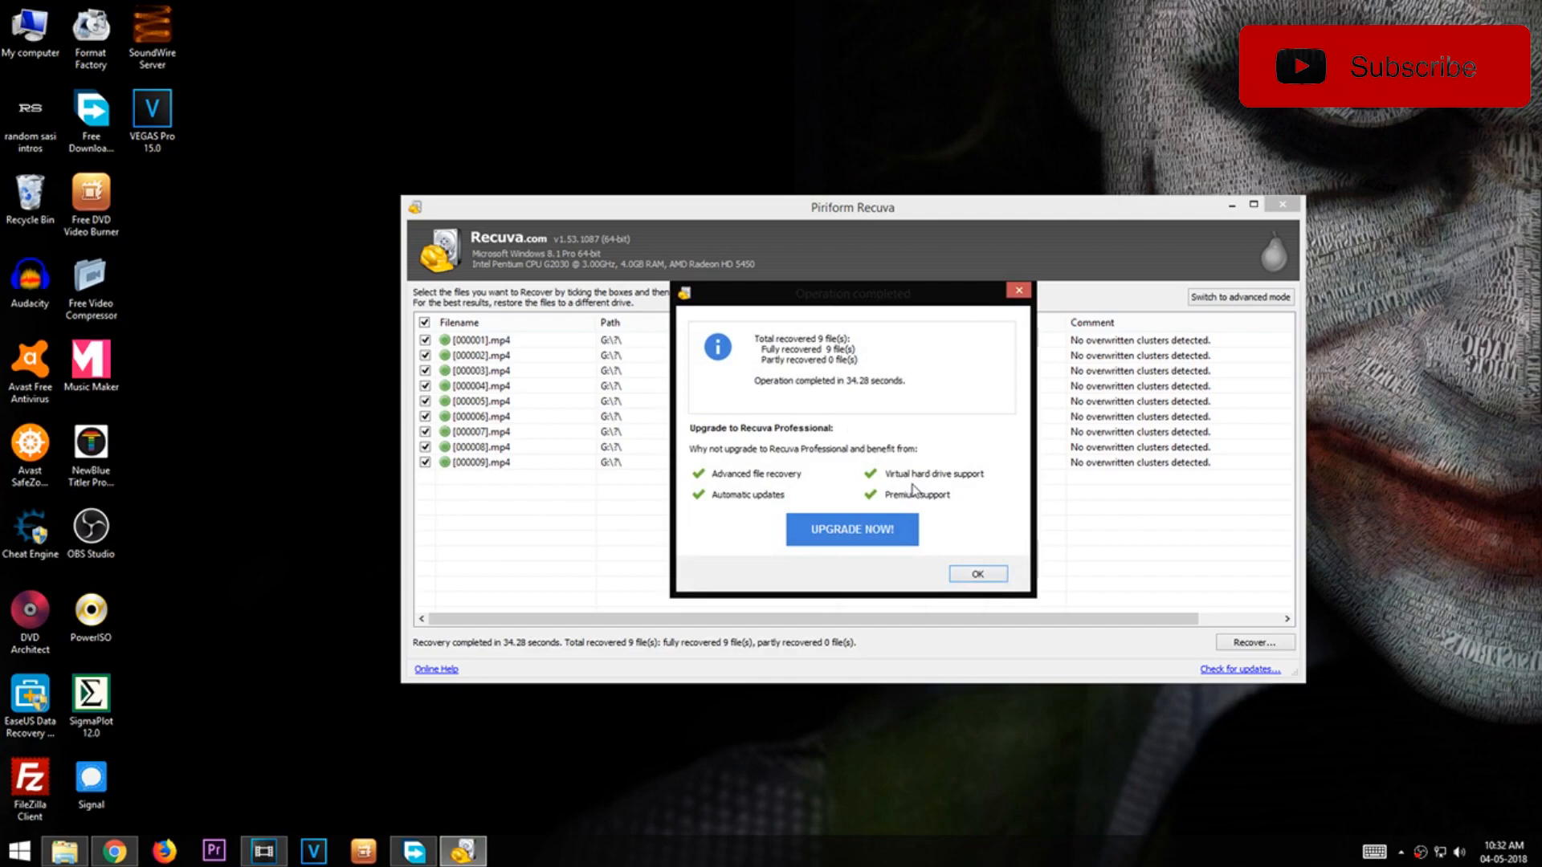
pyautogui.click(976, 574)
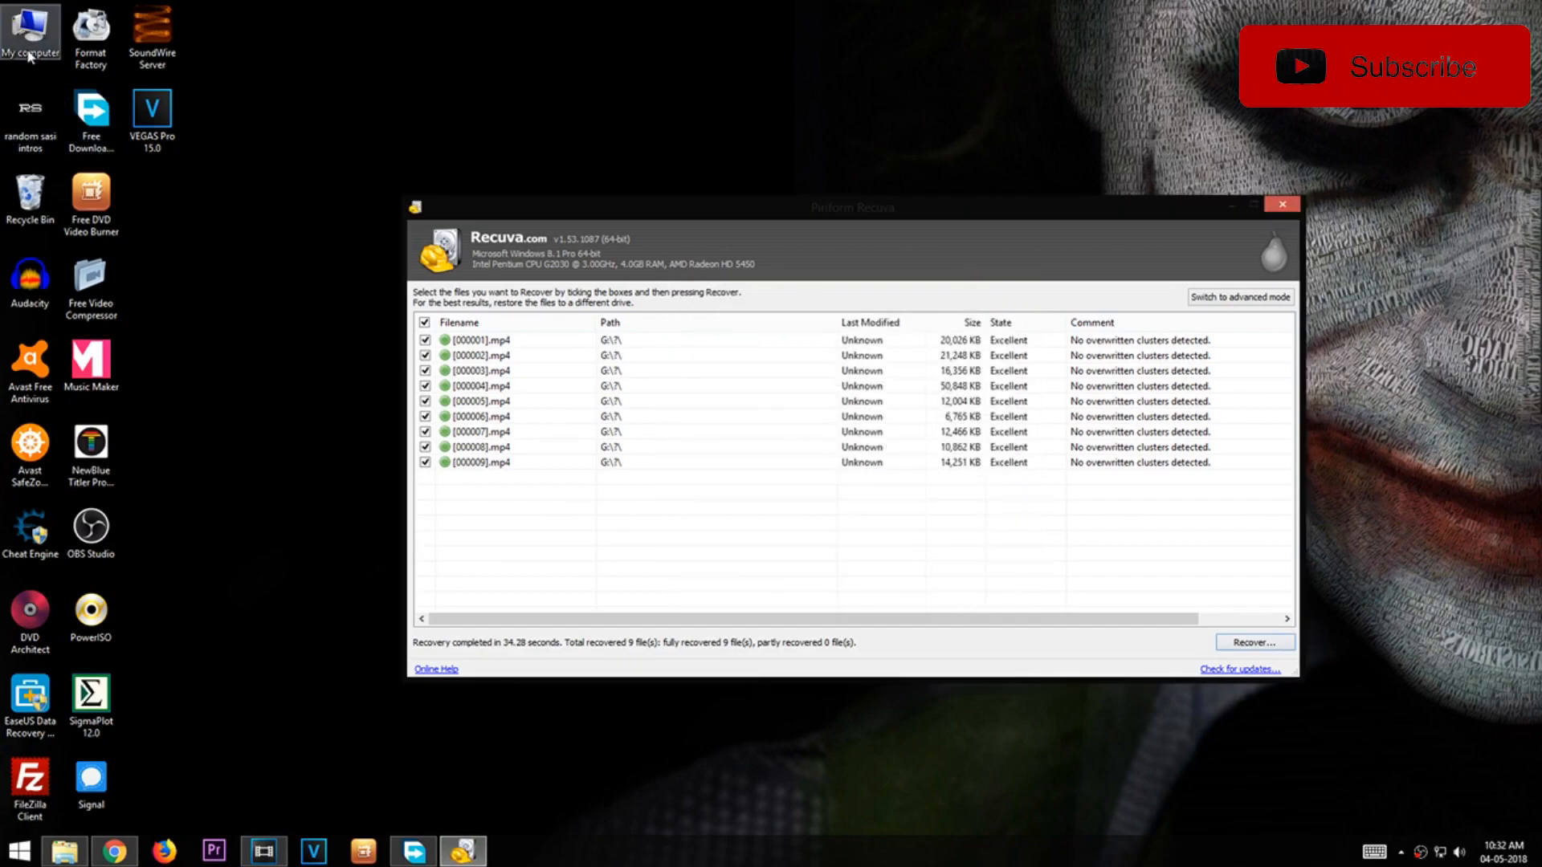
# Browse to Removable Disk (G:) and play the recovered [000009].mp4 in VLC.
pyautogui.doubleClick(29, 36)
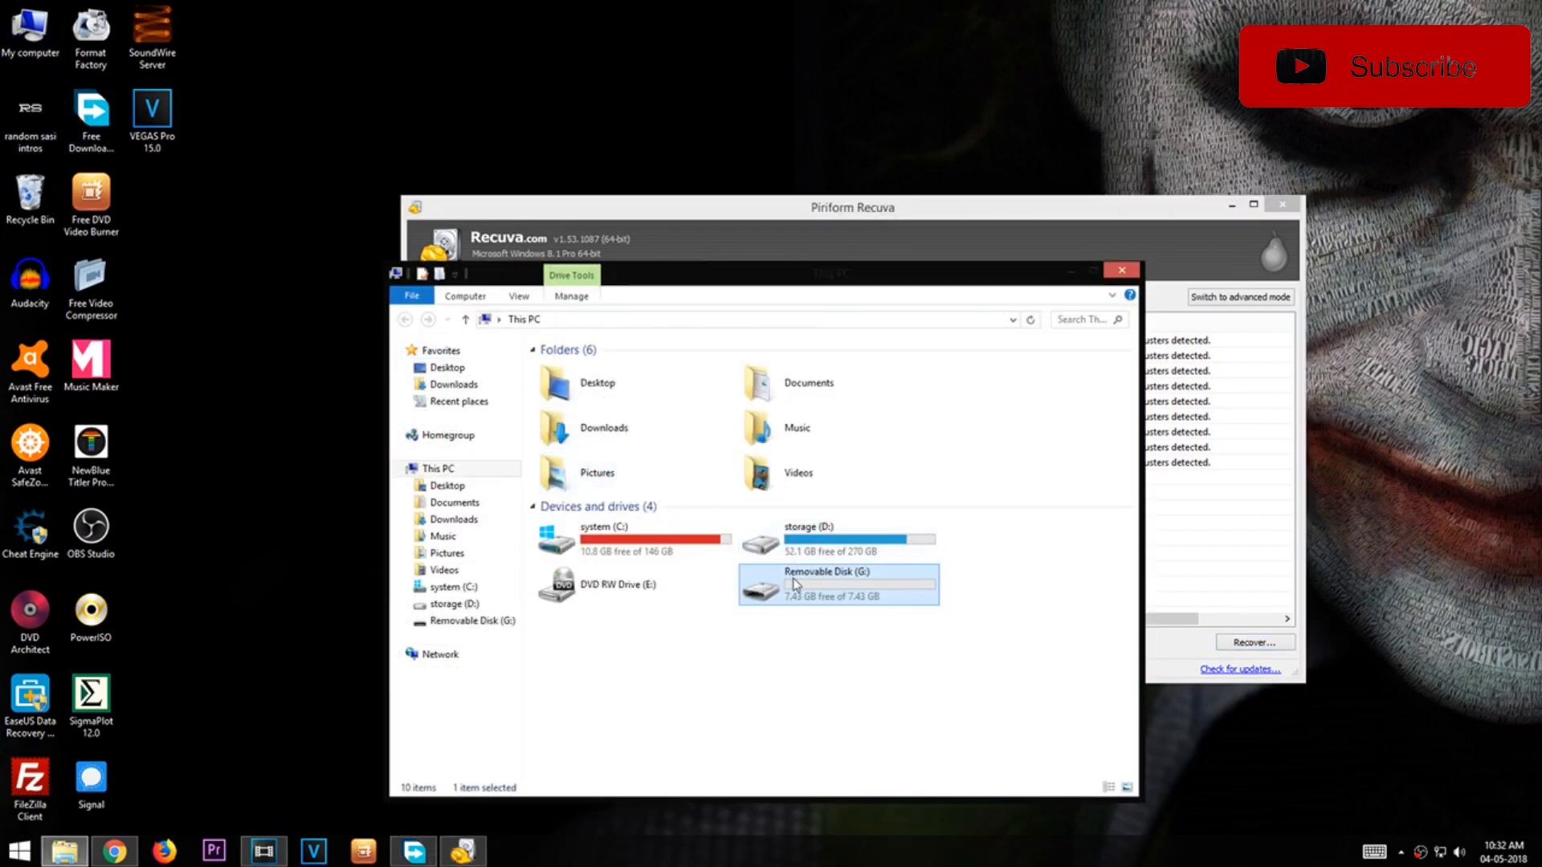
pyautogui.doubleClick(797, 583)
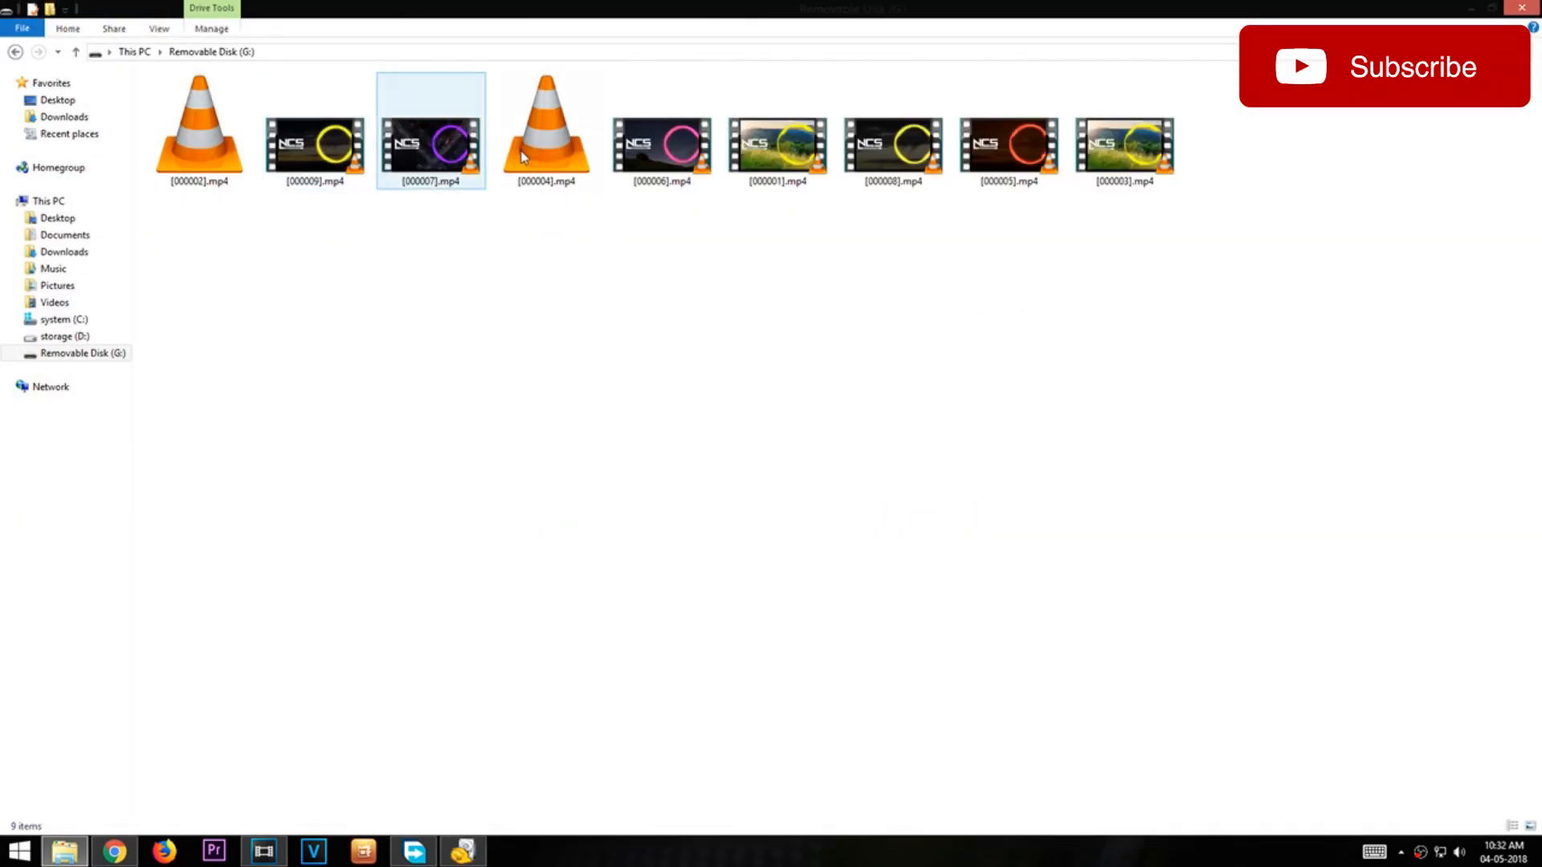
pyautogui.click(315, 148)
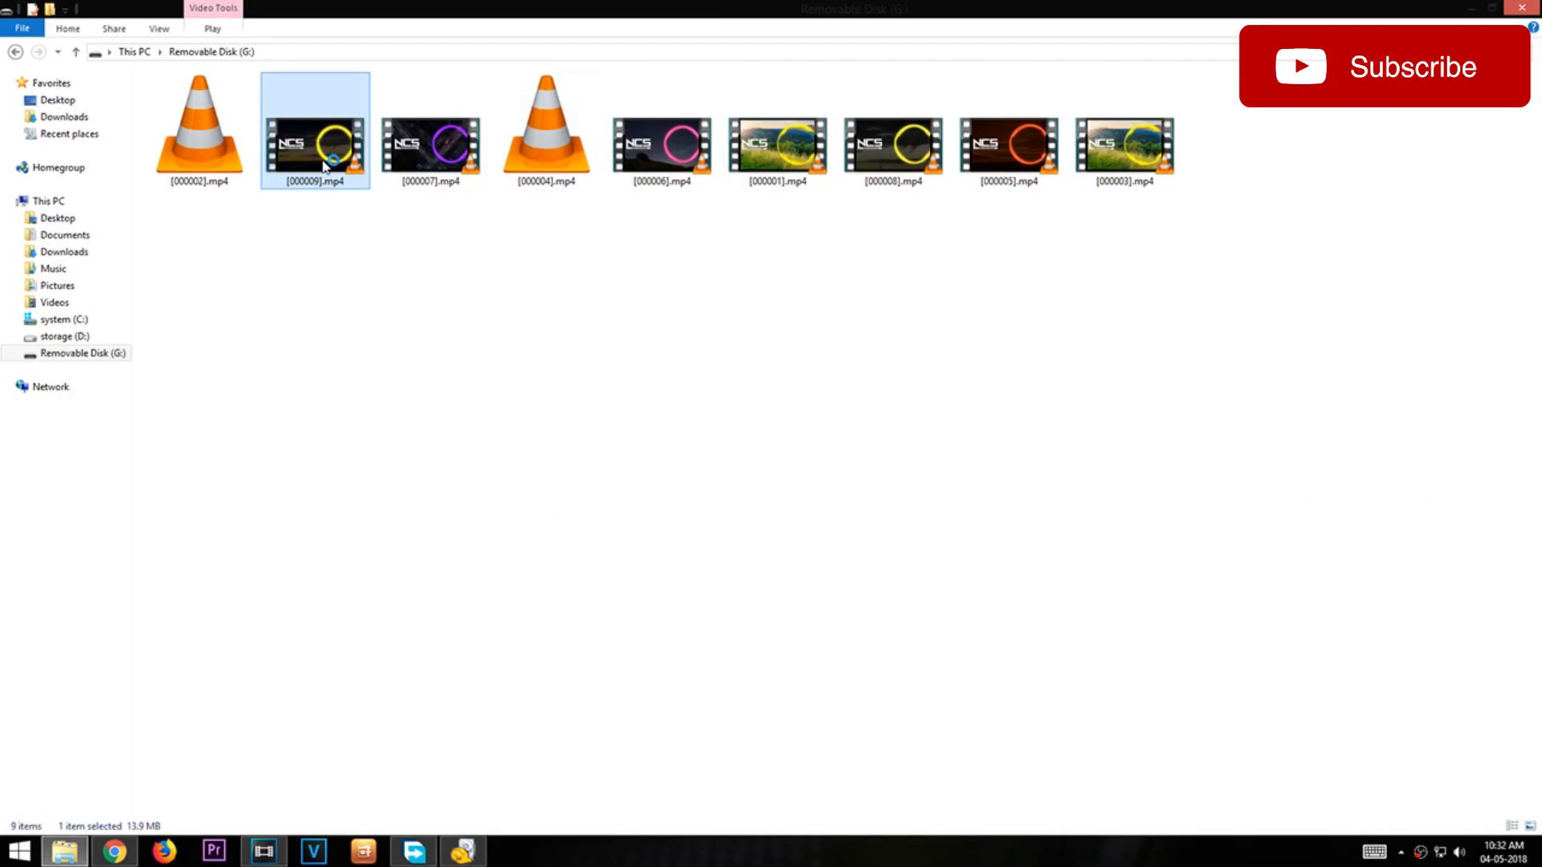
pyautogui.doubleClick(315, 128)
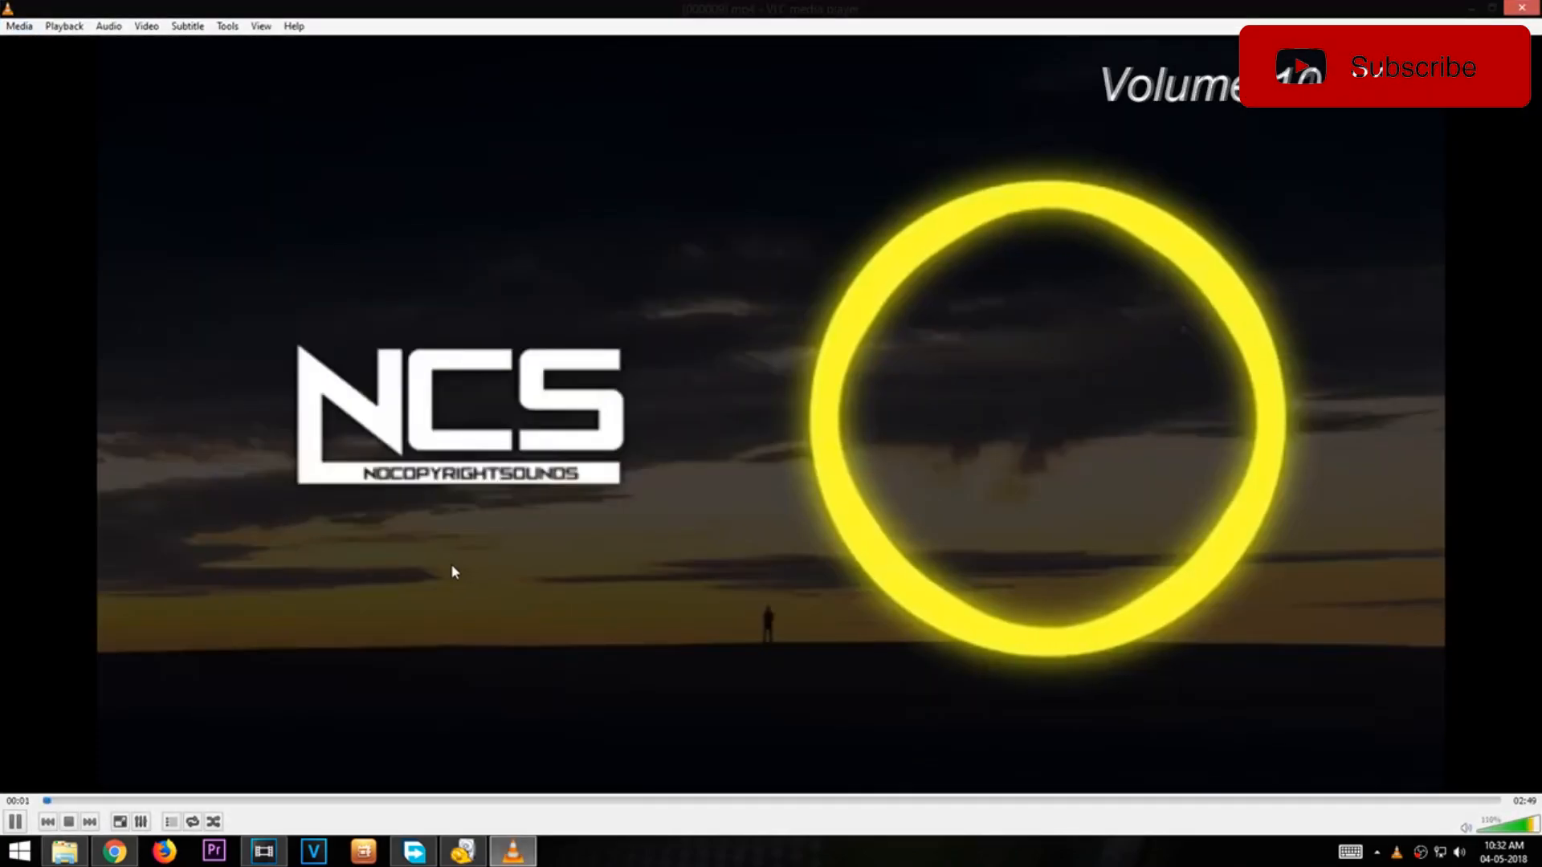